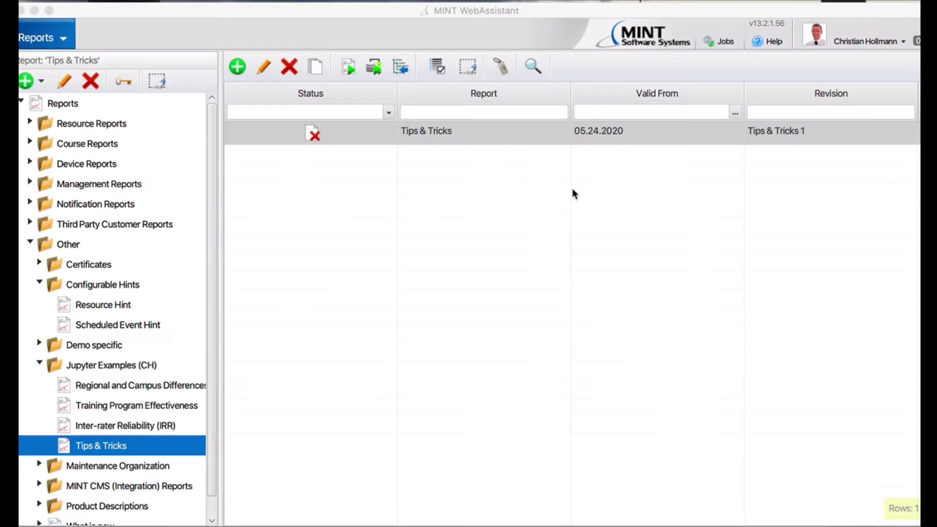
mouse_move(227, 124)
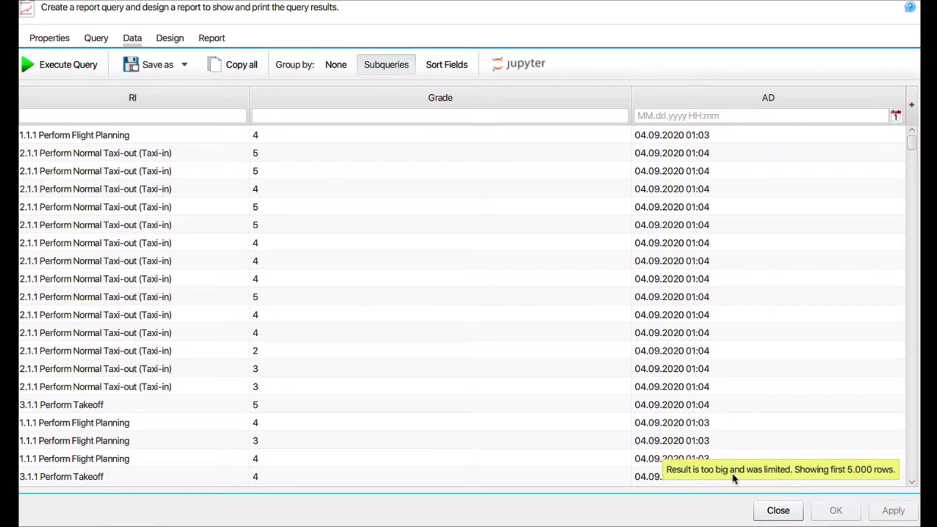
mouse_move(792, 481)
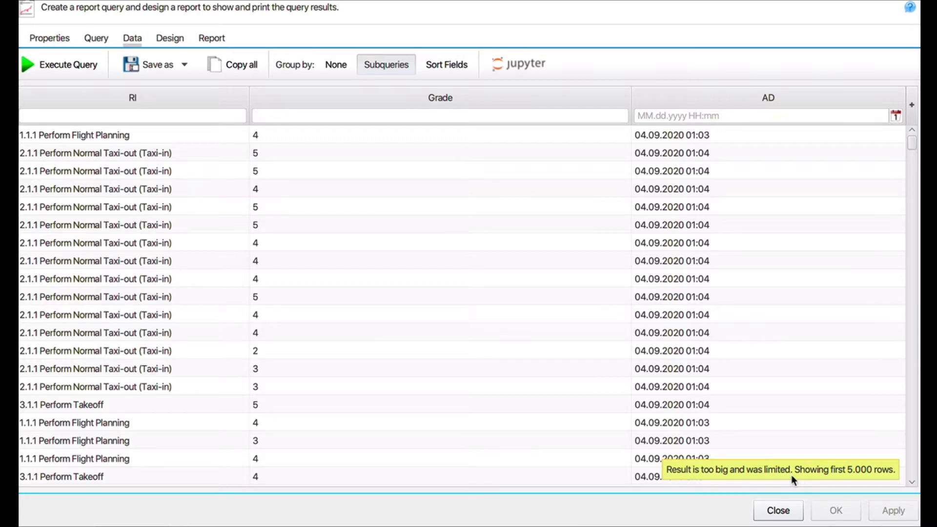
mouse_move(427, 272)
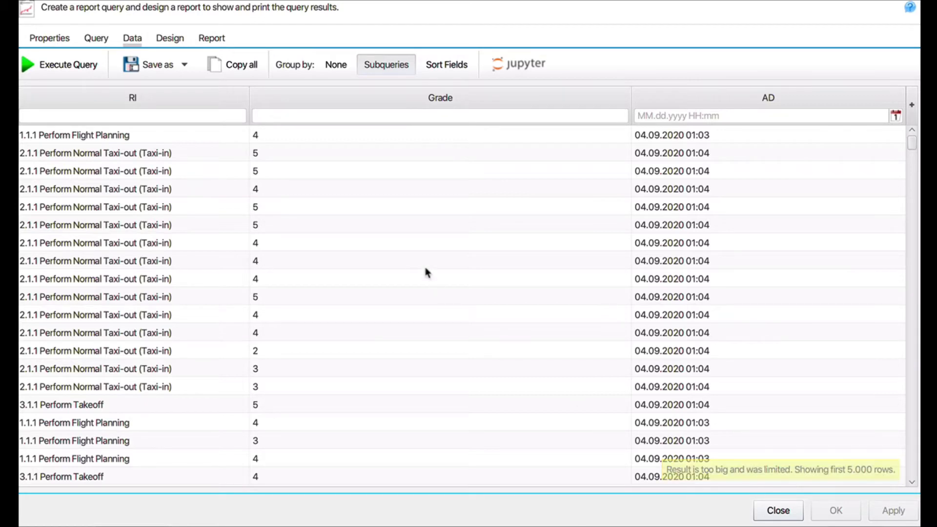
Step: Scroll through the record item, grade and date results and send them to a Jupyter notebook
scroll(down, 3)
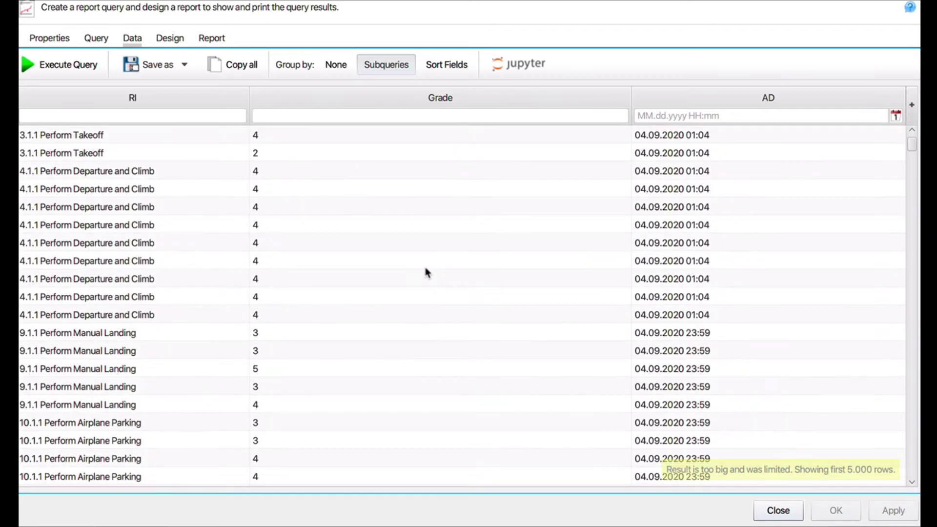
scroll(down, 3)
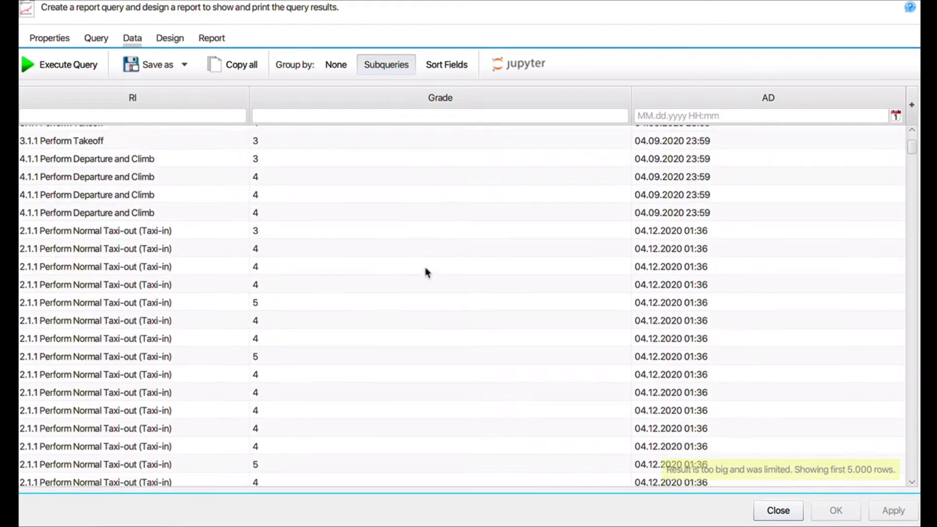
scroll(down, 3)
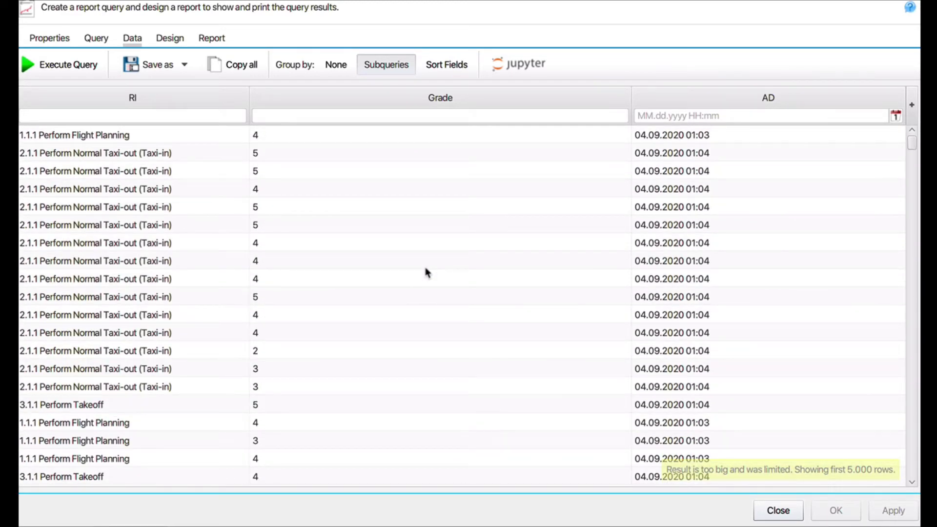
click(517, 63)
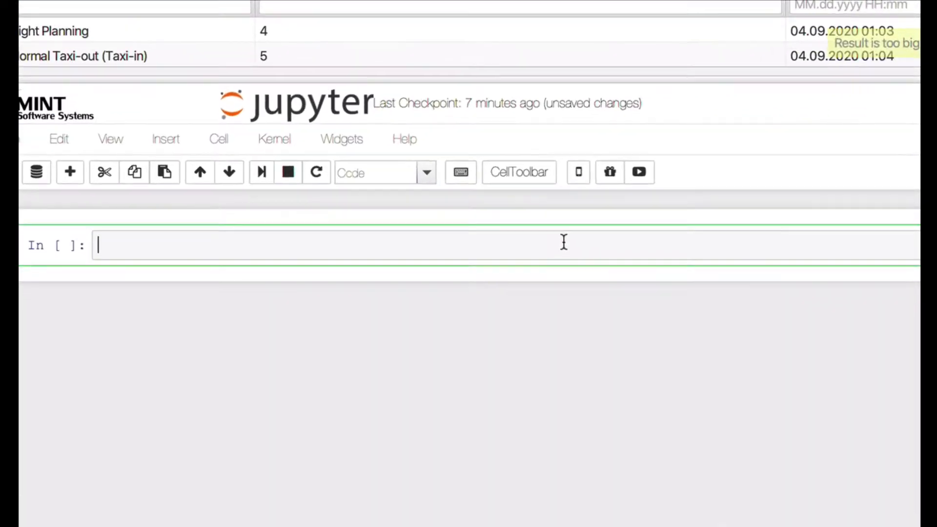
Step: Write the first cell importing pandas as pd and numpy as np
text(import)
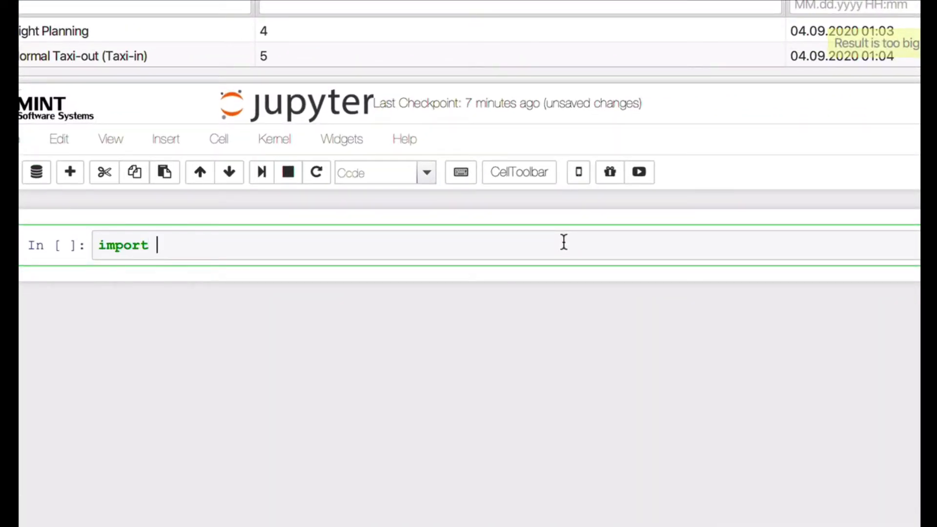
text(pandas as p)
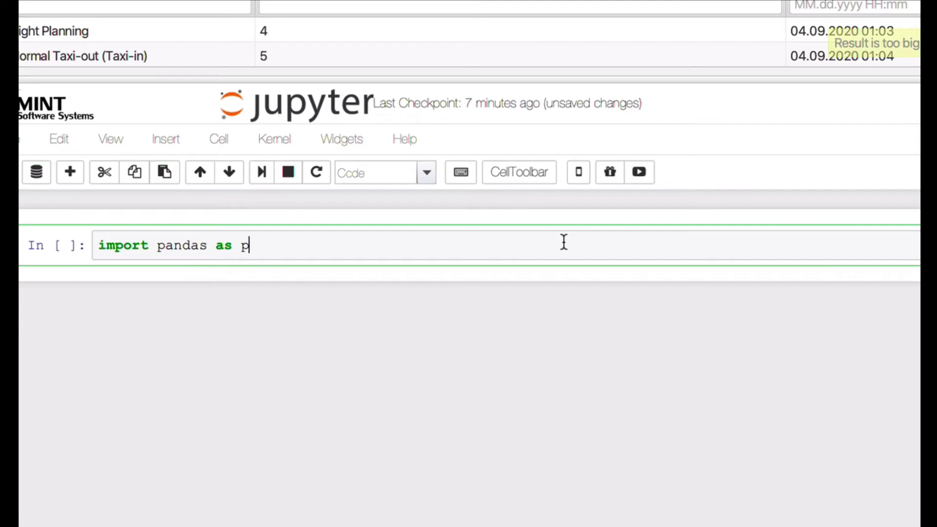
text(d)
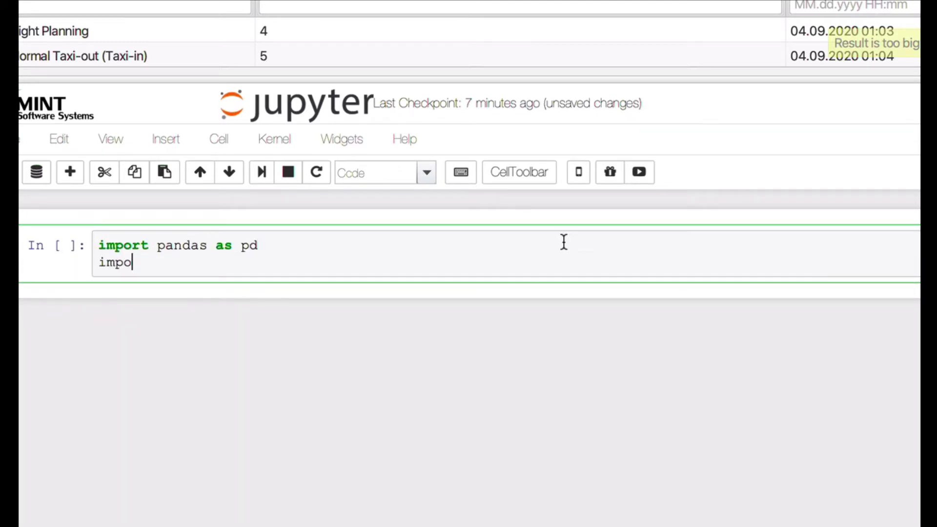
text(rt numpy)
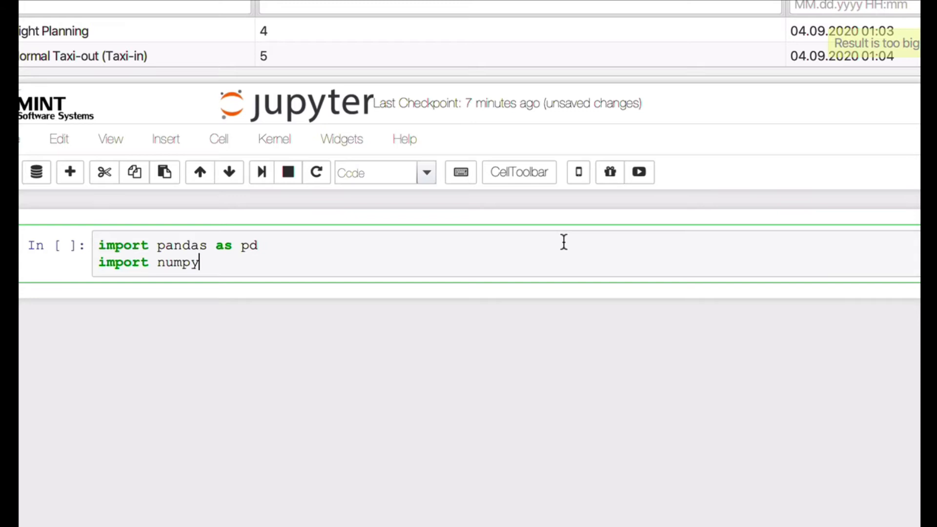
text(as np)
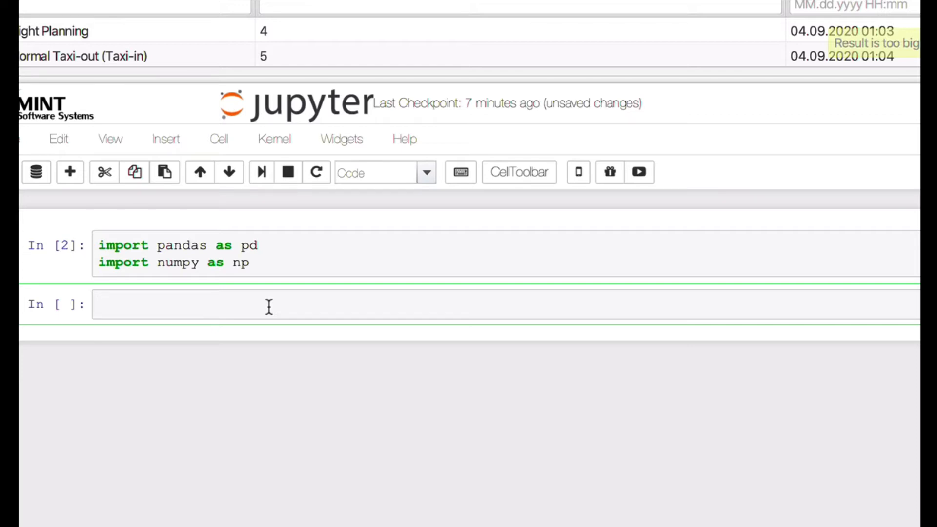
Step: Run mint_df.groupby('RI').sum() to get total Grade per record item
text(mint)
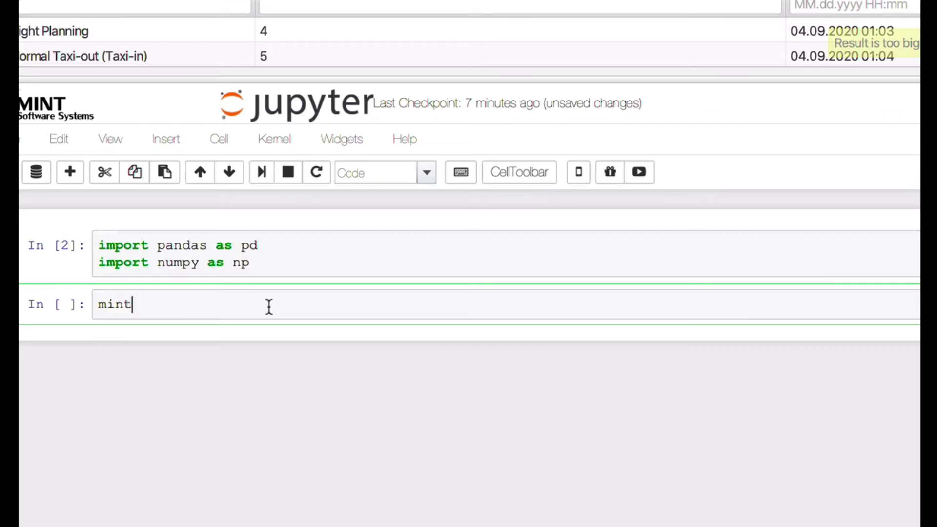
text(_df.)
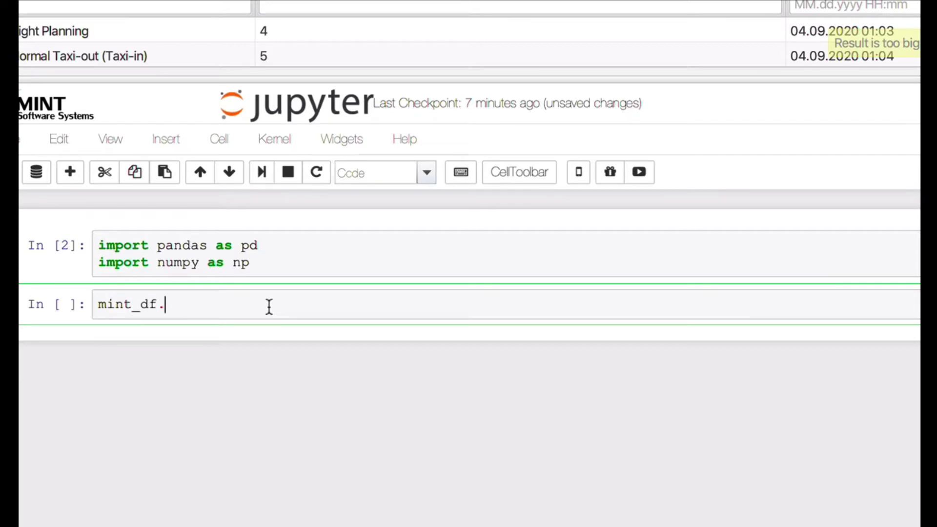
text(groupb)
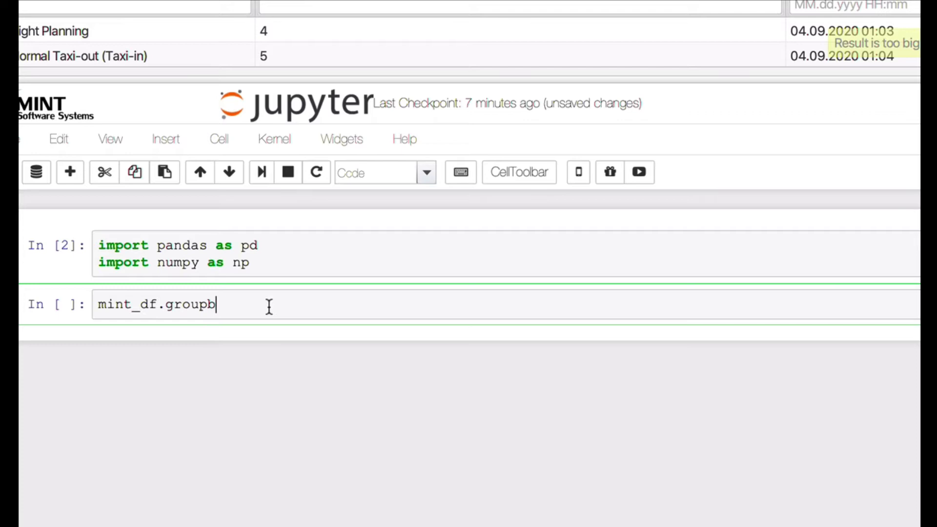
text(y())
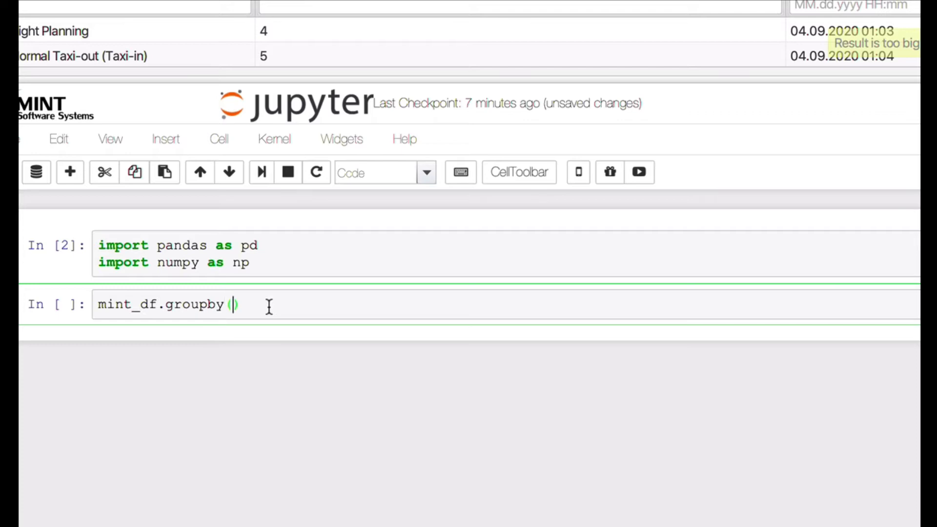
text('RI')
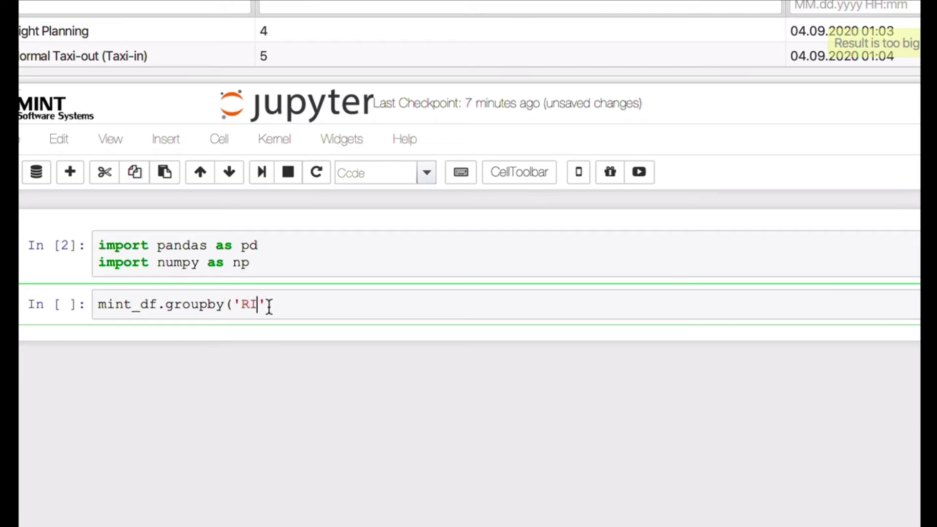
text())
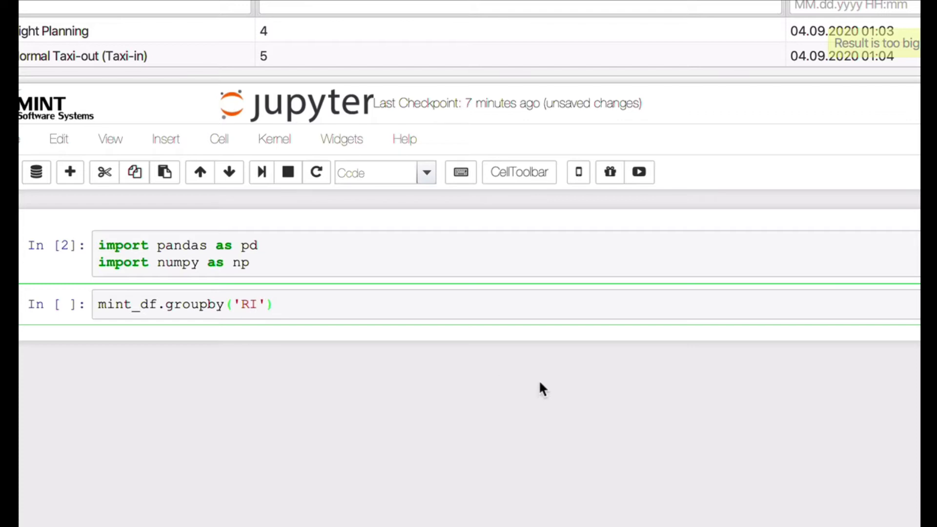
text(.s)
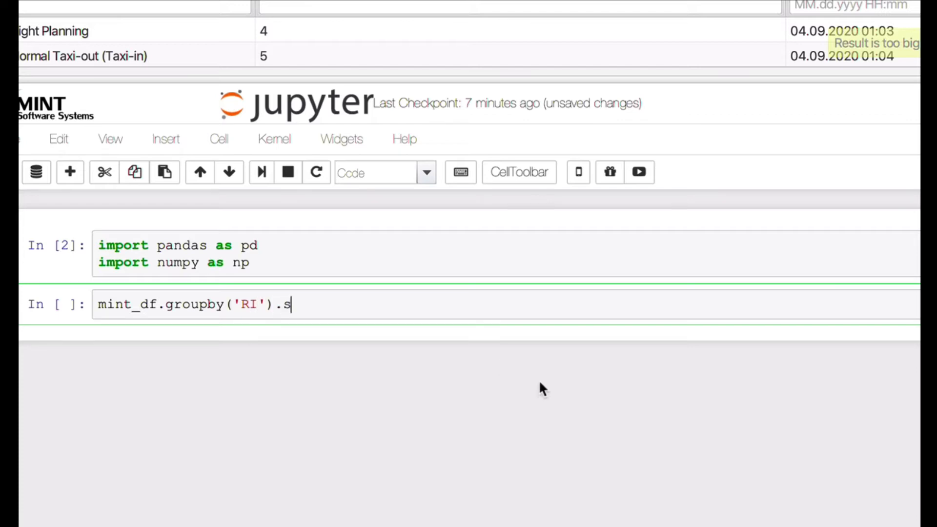
text(um())
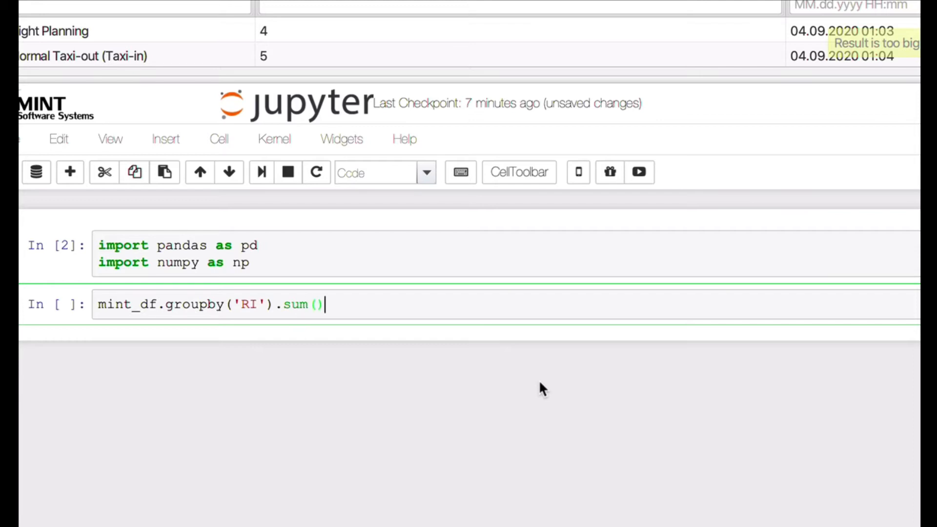
key(shift+enter)
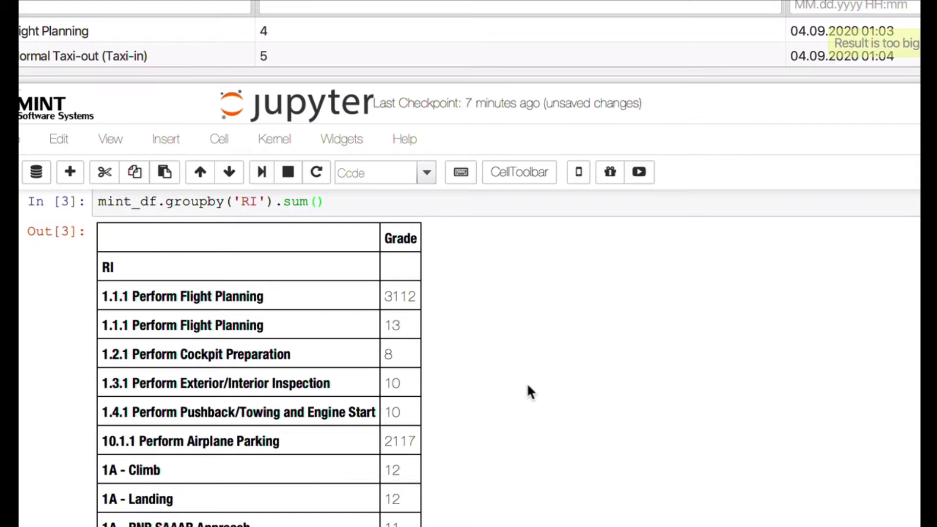
scroll(up, 3)
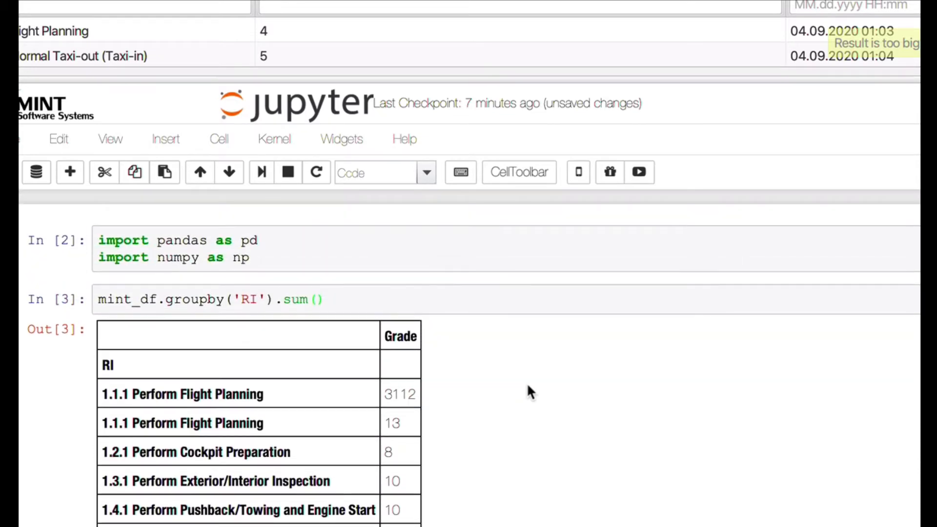
mouse_move(388, 393)
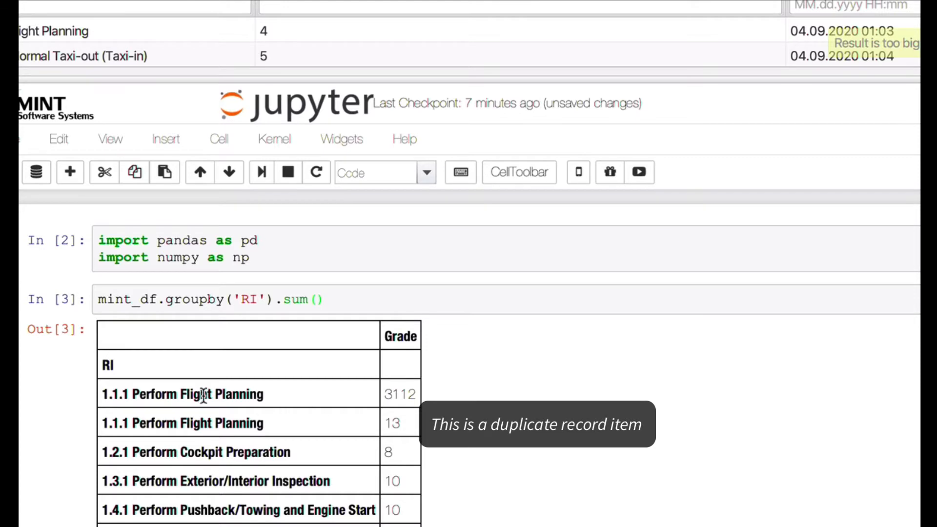
mouse_move(408, 400)
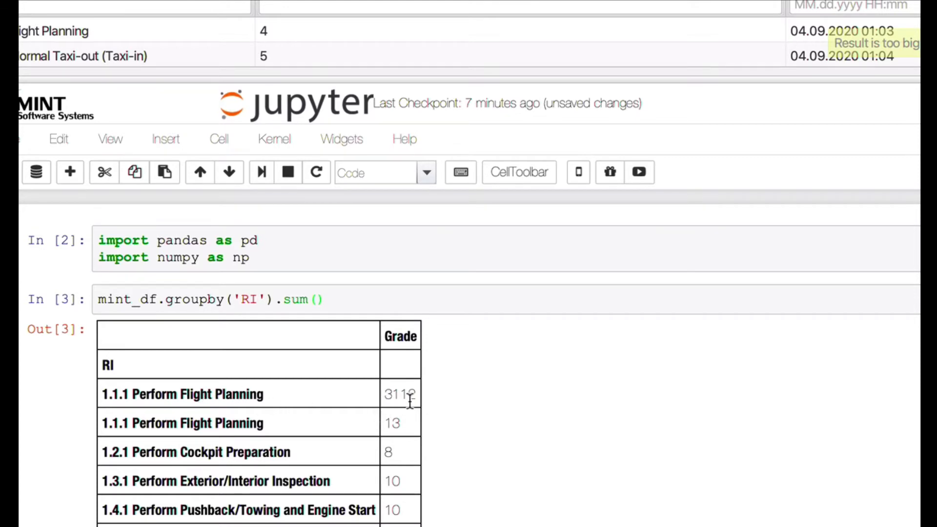
mouse_move(475, 415)
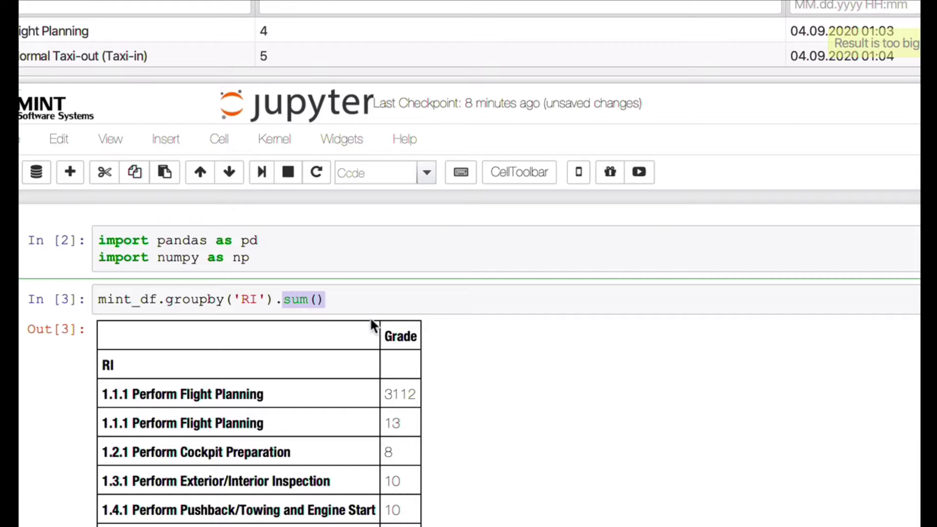
Step: Switch the grouped-by-RI aggregation from sum to mean and review the output
text(mean)
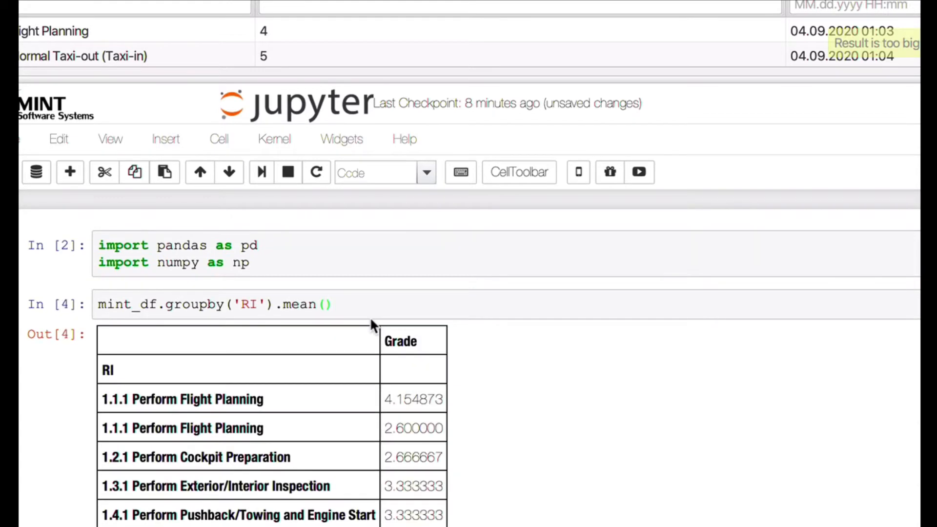
scroll(down, 3)
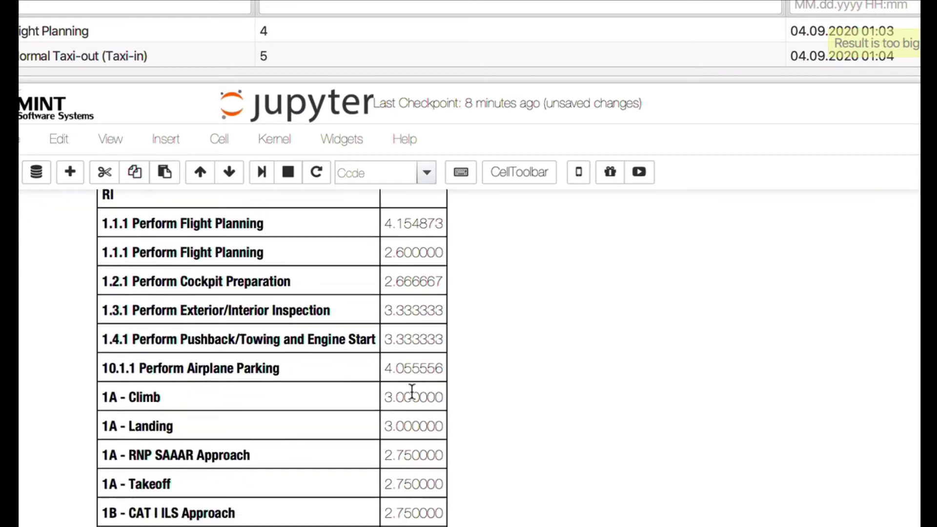
scroll(up, 3)
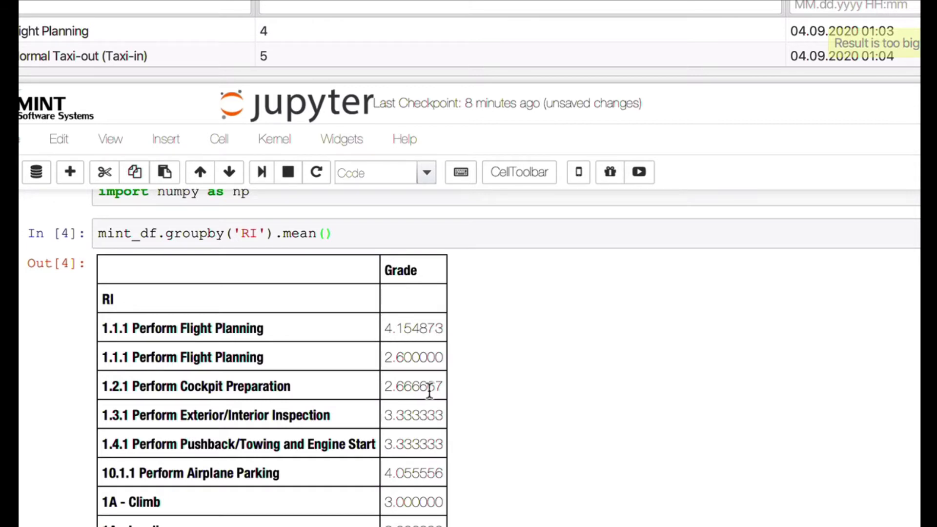
mouse_move(359, 232)
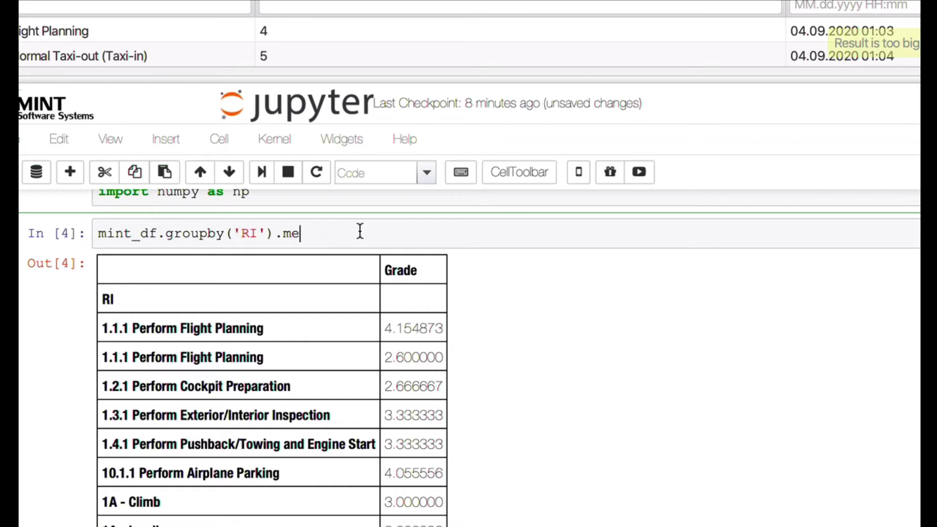
Step: Replace mean() with an .agg dictionary taking 'AD' as 'last'
key(BackSpace)
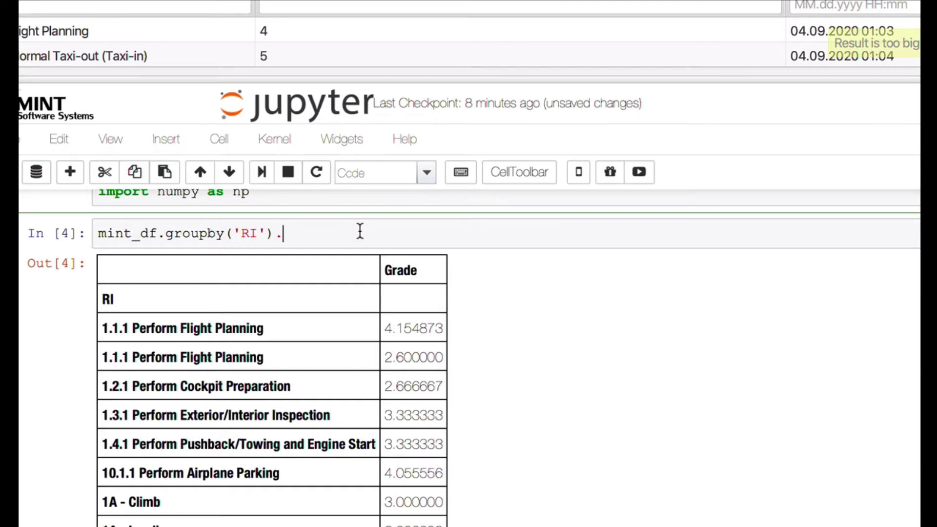
text(agg)
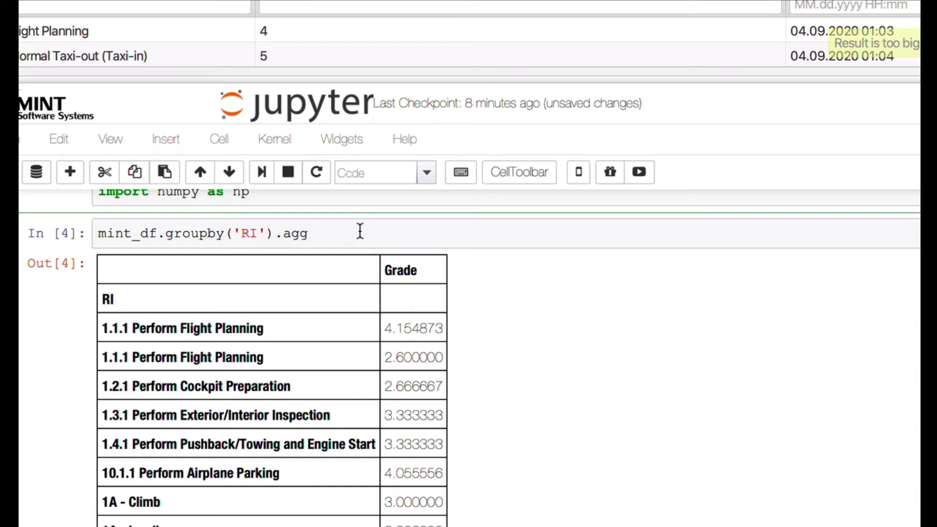
text(9)
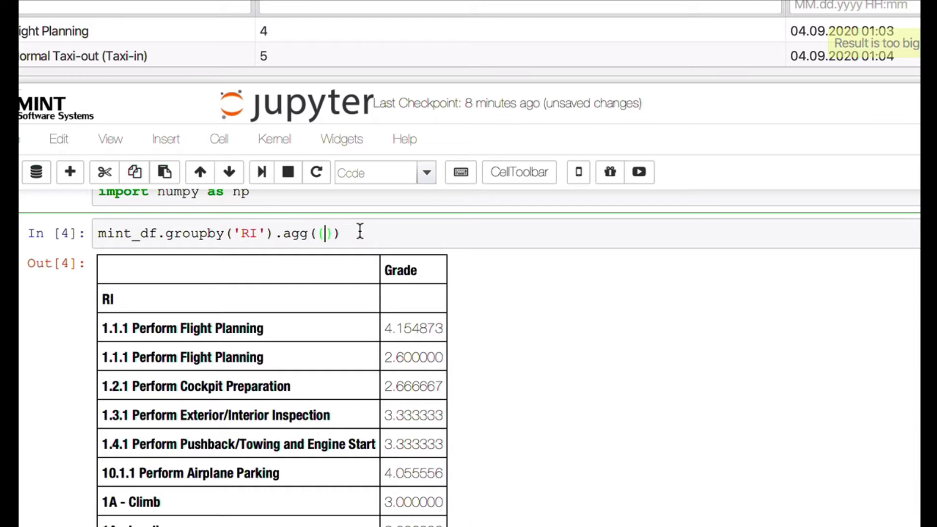
text({)
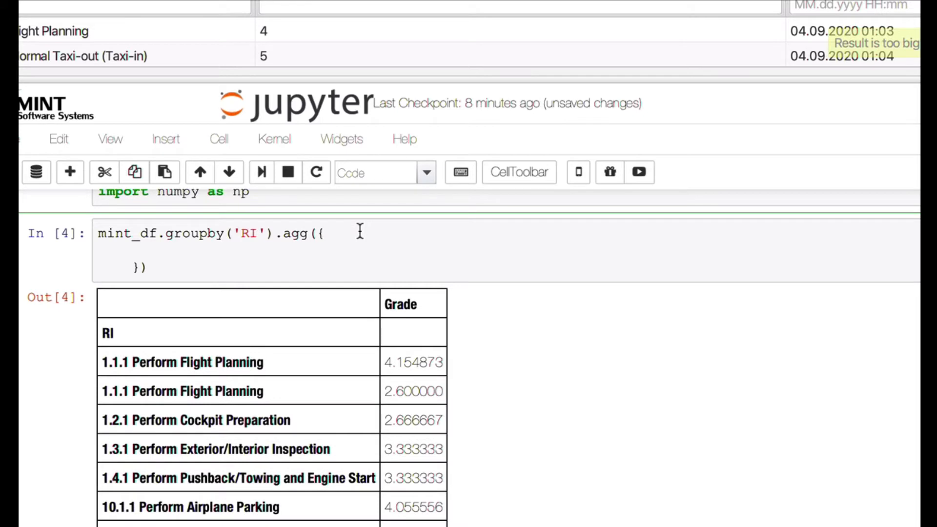
text('')
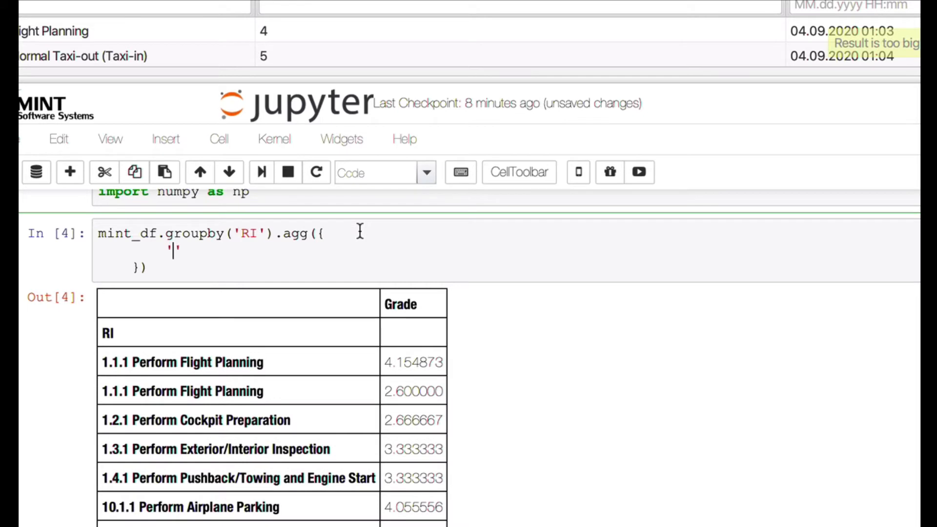
text(AD)
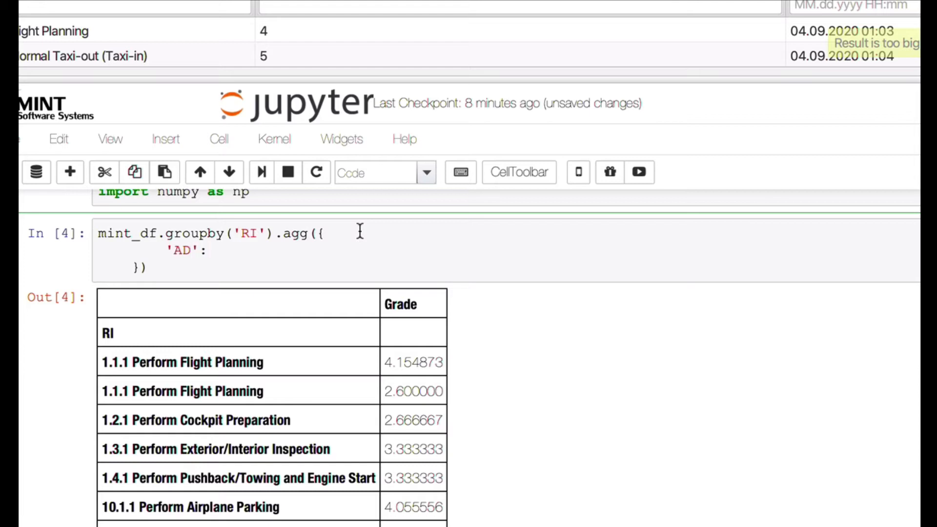
text('')
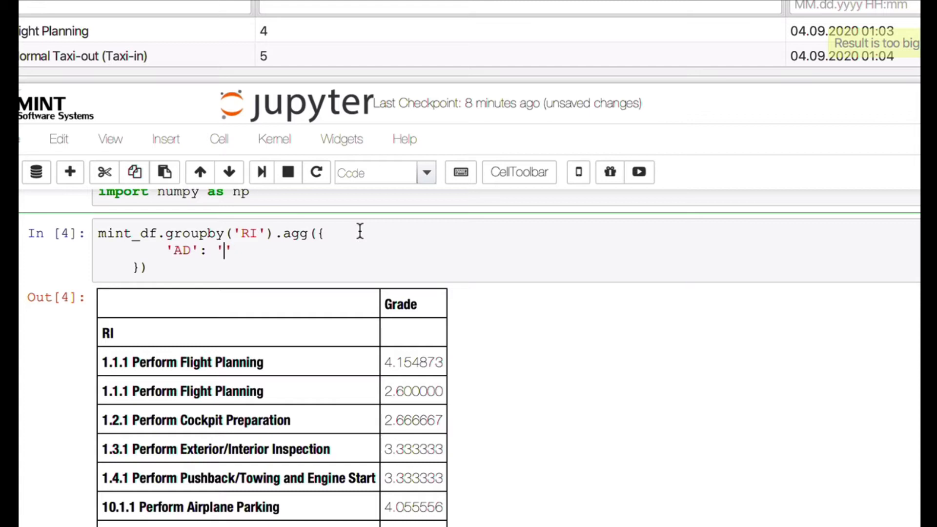
text(last)
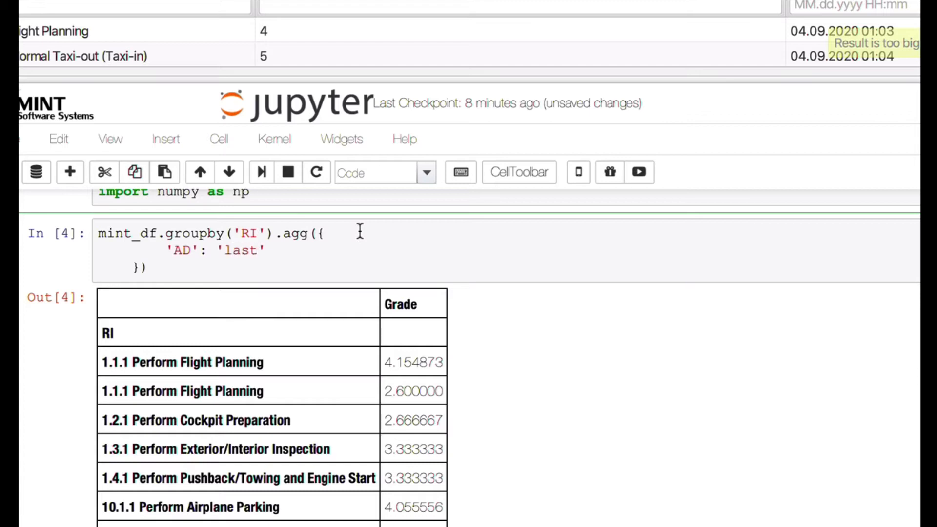
text(,)
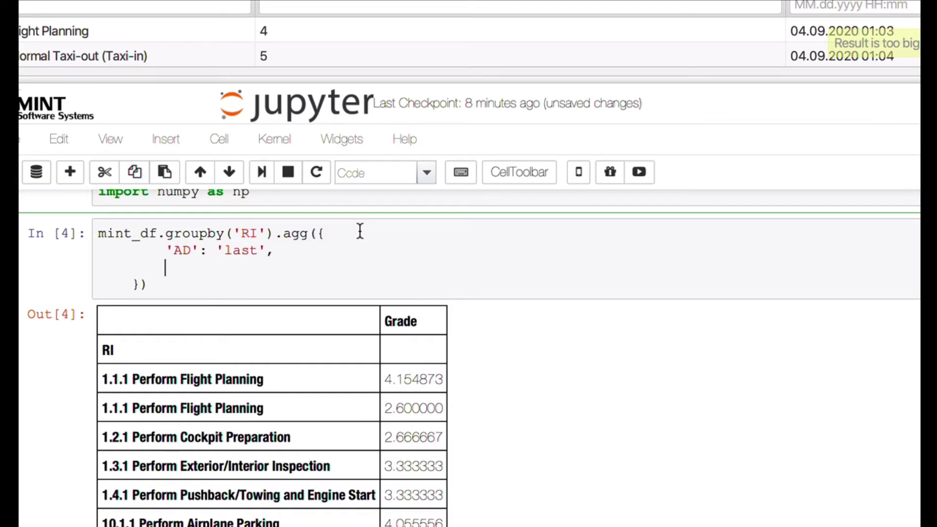
Step: Add 'Grade': 'mean' to the agg dictionary and review the last-date and mean output
text('Grade')
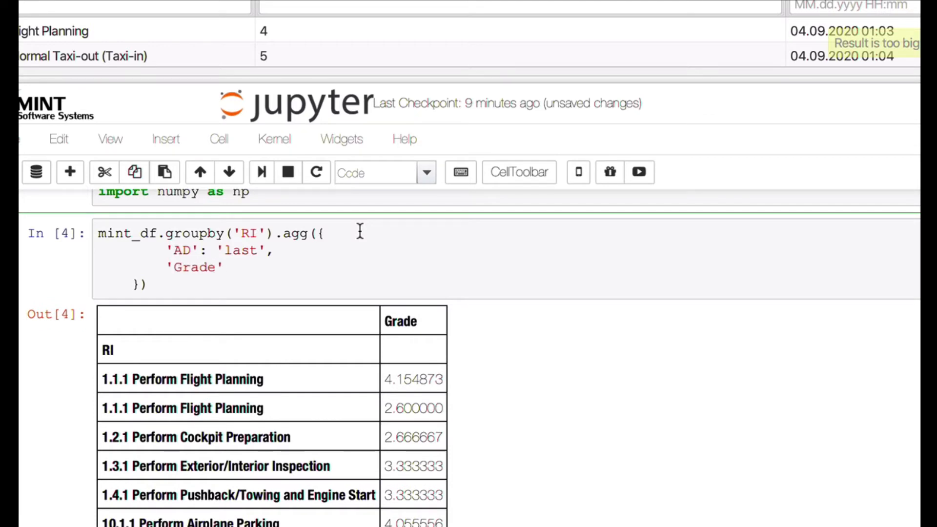
text(: '')
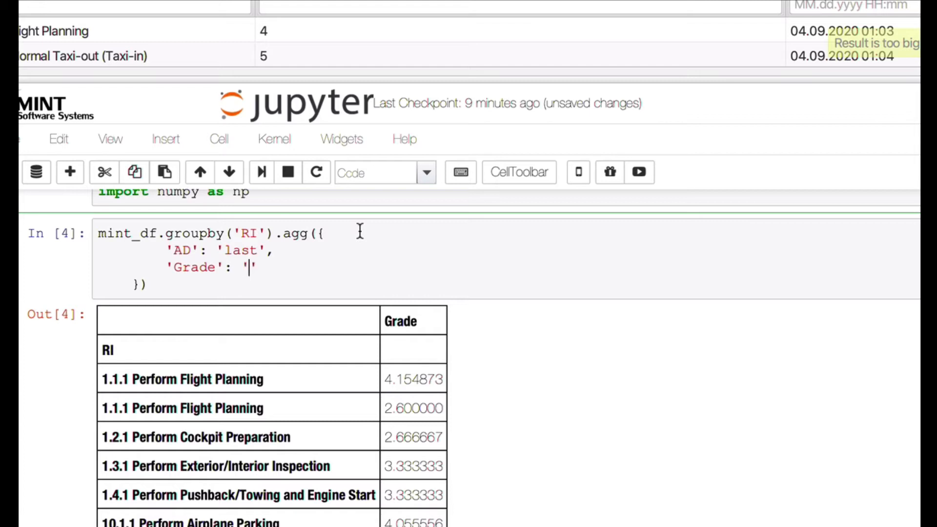
text(mean)
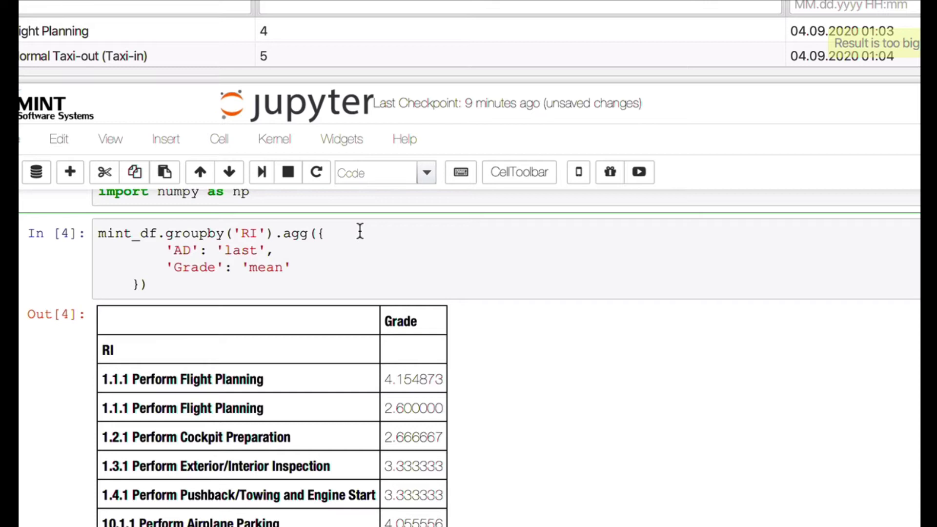
mouse_move(304, 292)
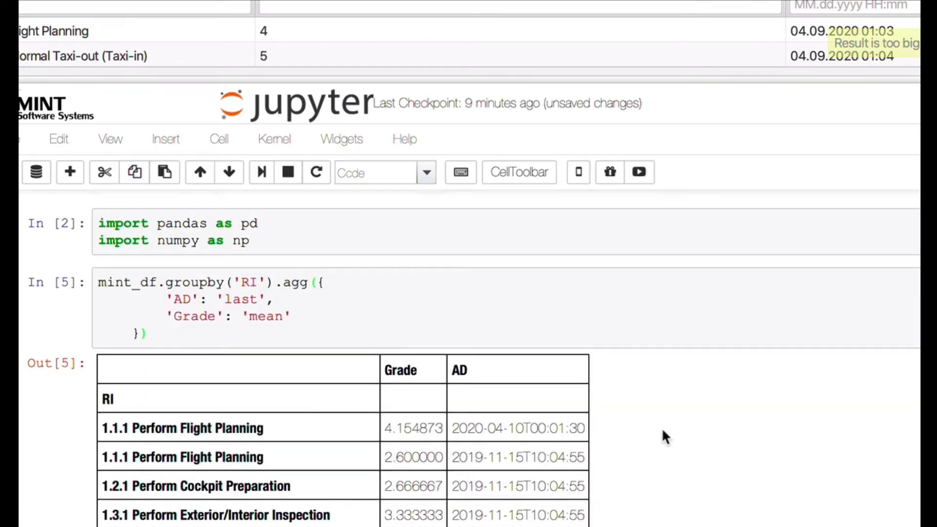
scroll(down, 3)
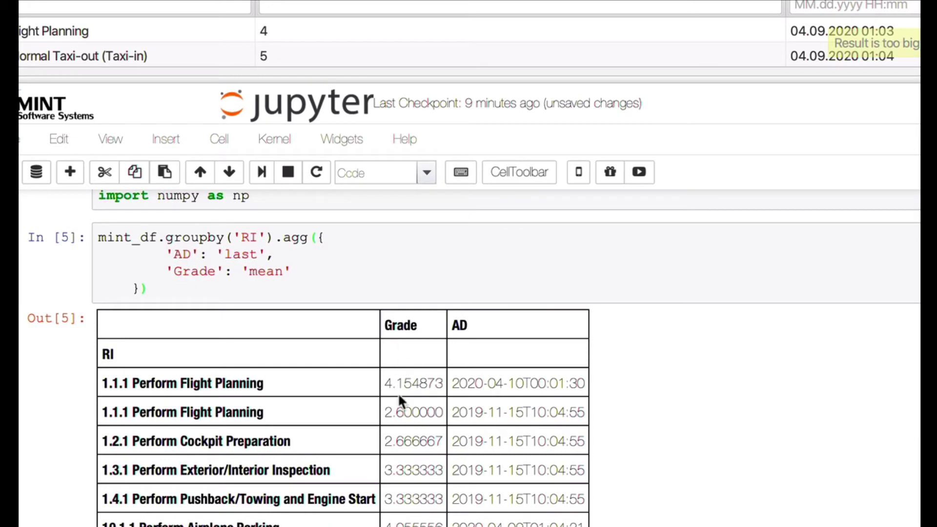
mouse_move(451, 345)
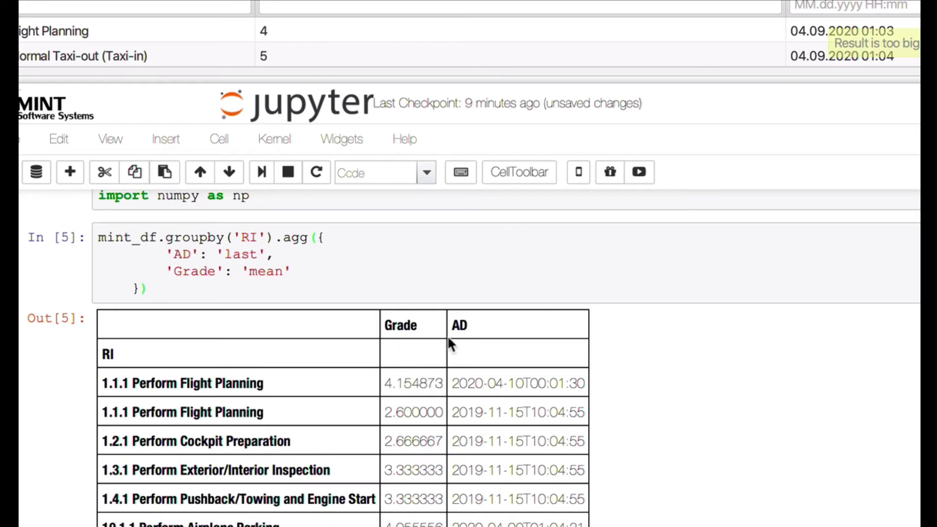
scroll(down, 3)
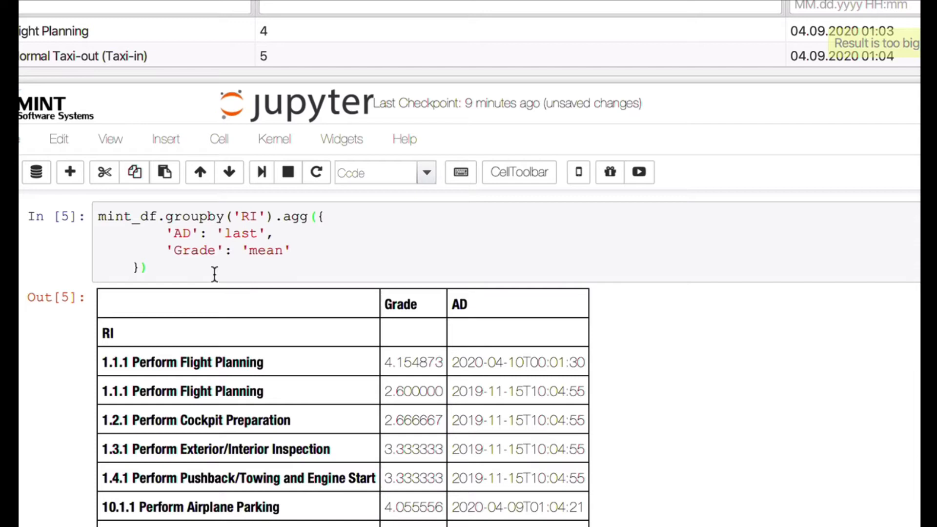
mouse_move(238, 258)
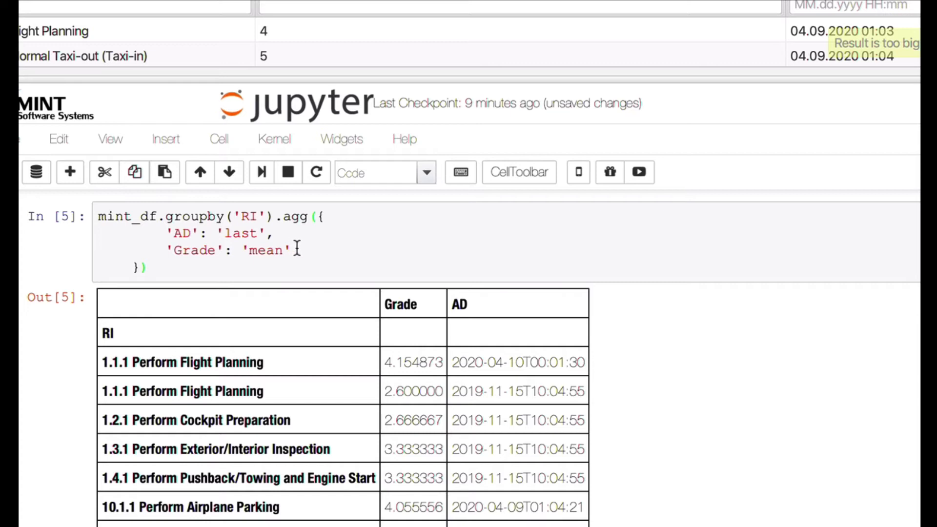
mouse_move(240, 250)
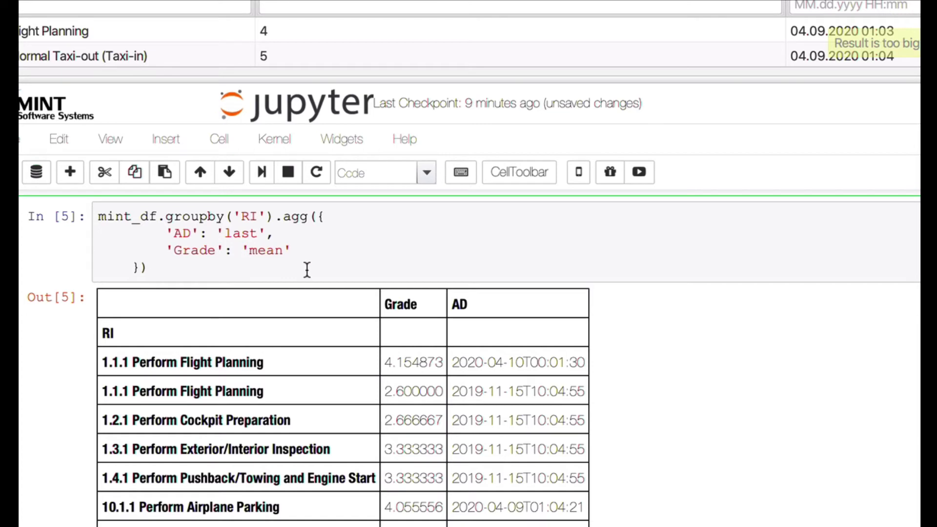
Step: Aggregate Grade as the list ['mean', 'std'] in the grouping cell
text([])
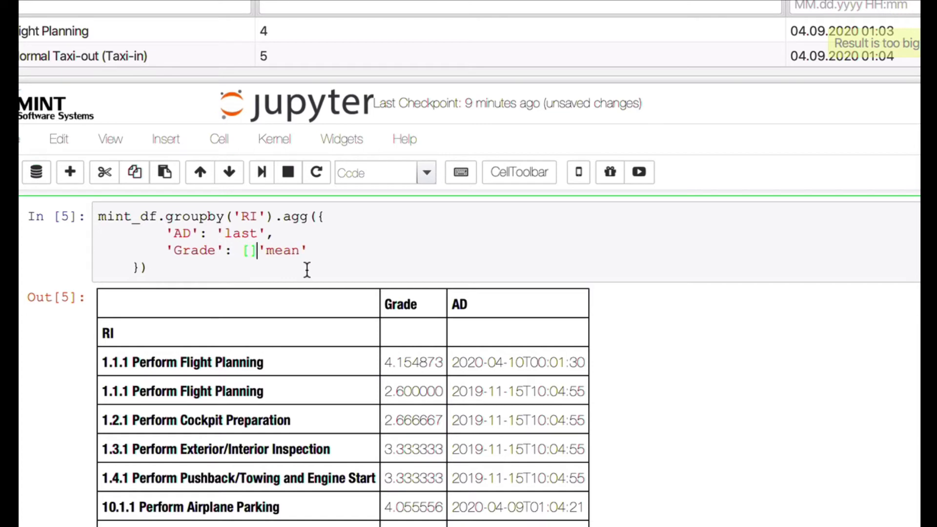
text(')
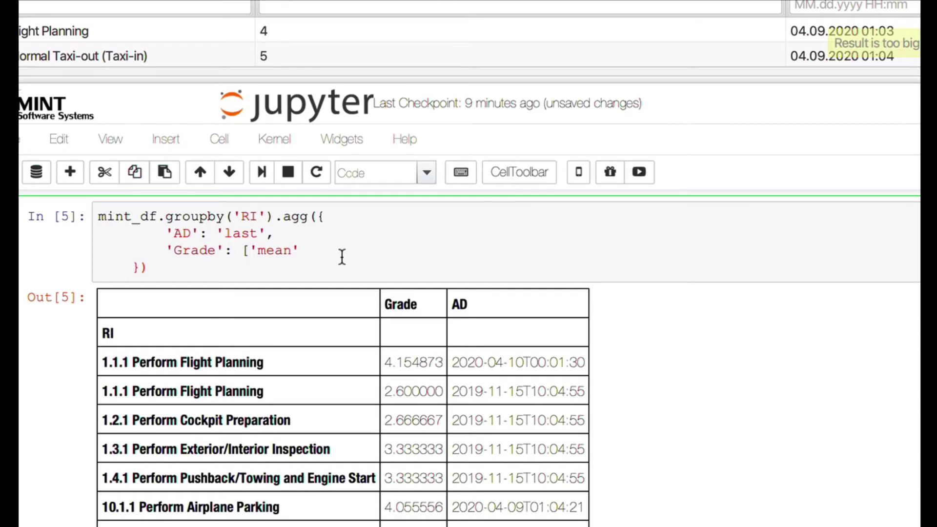
text(,)
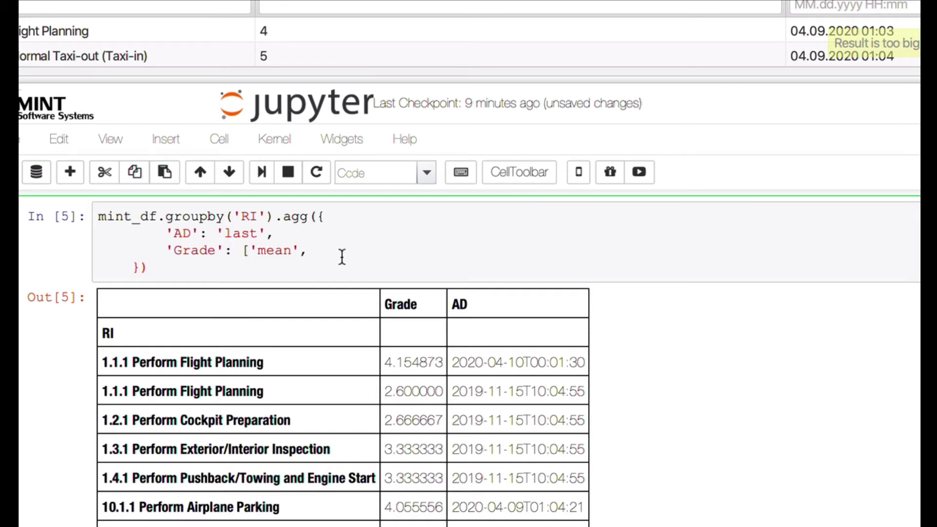
text('s')
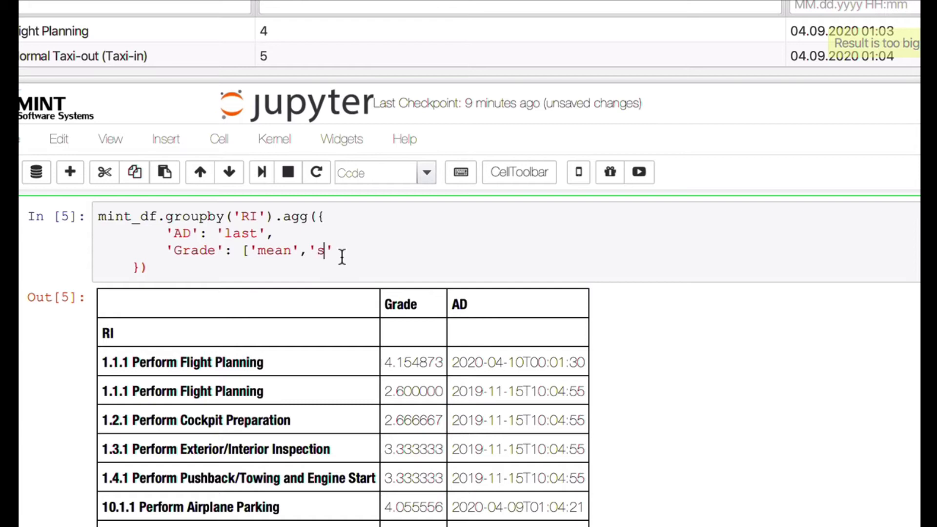
text(td)
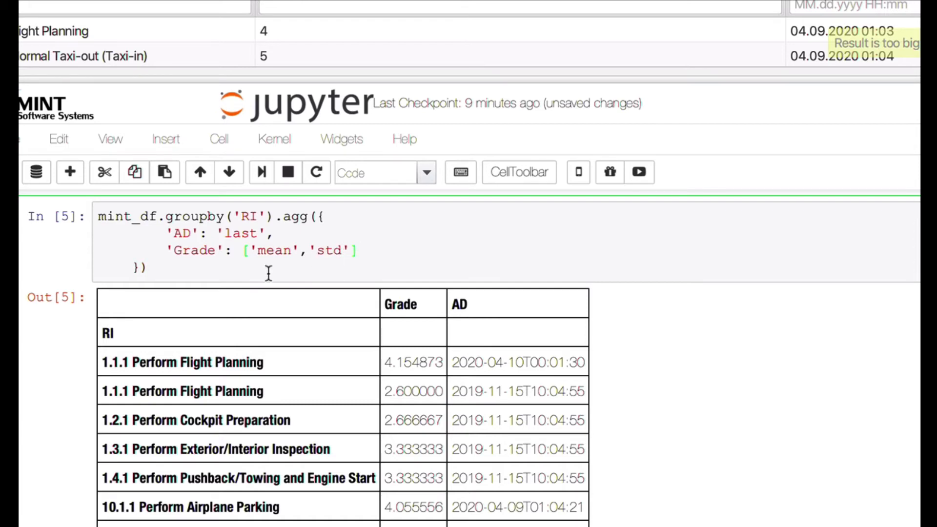
mouse_move(405, 299)
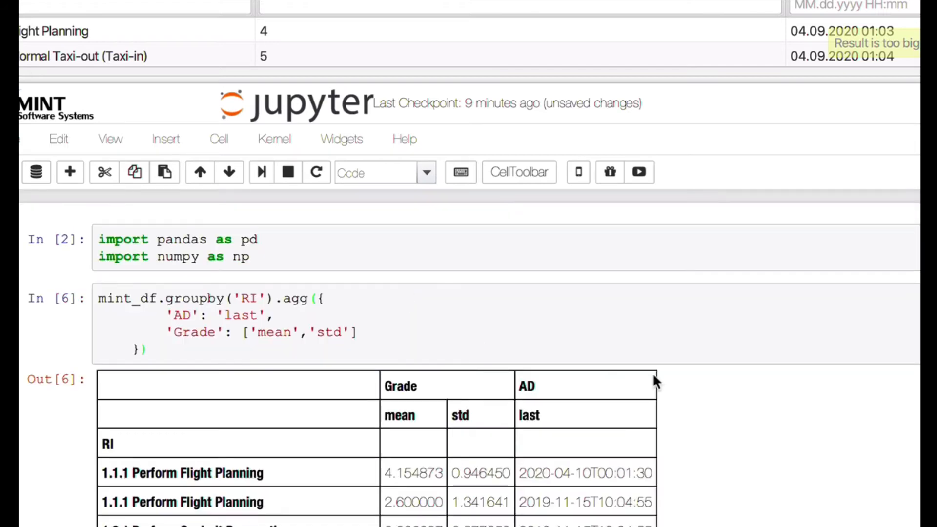
scroll(down, 3)
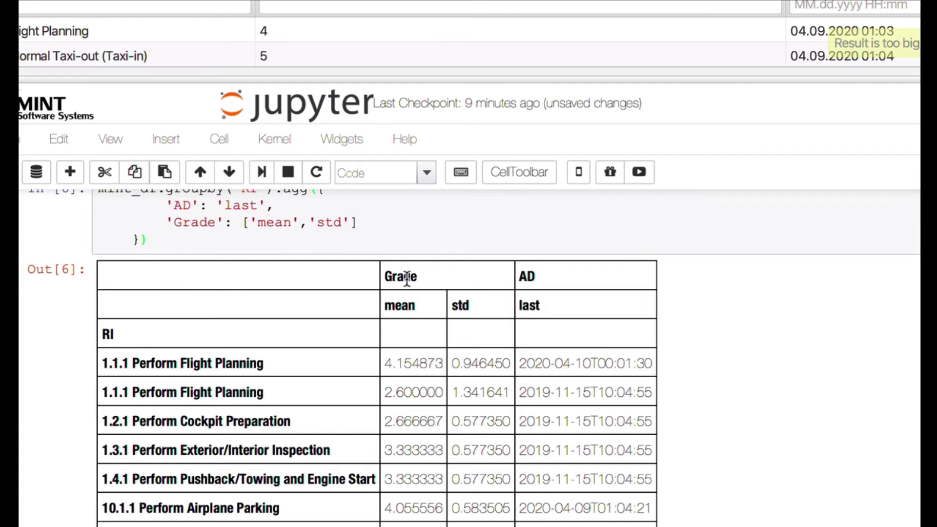
mouse_move(475, 356)
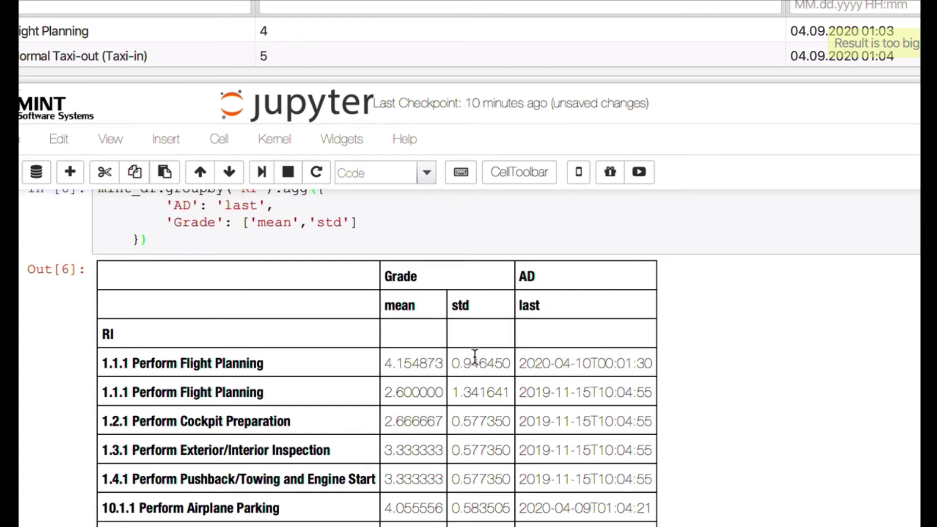
scroll(down, 3)
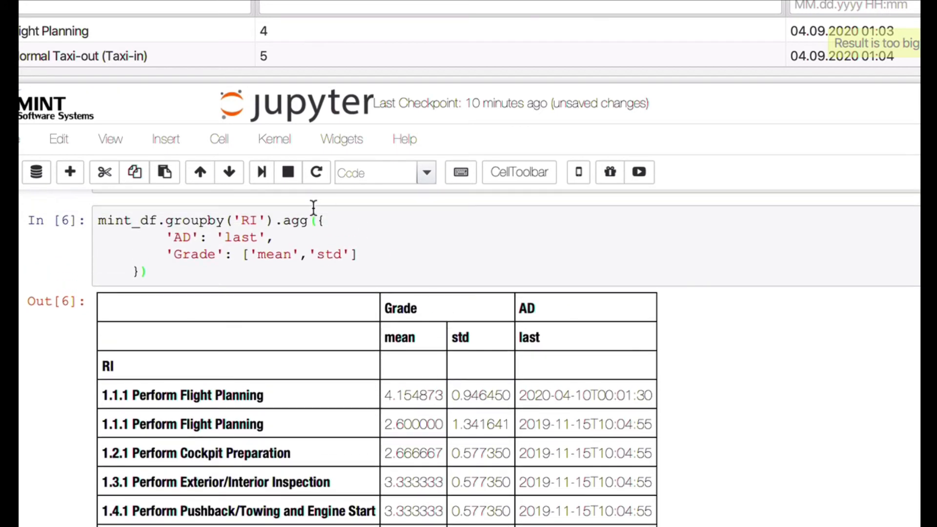
mouse_move(242, 273)
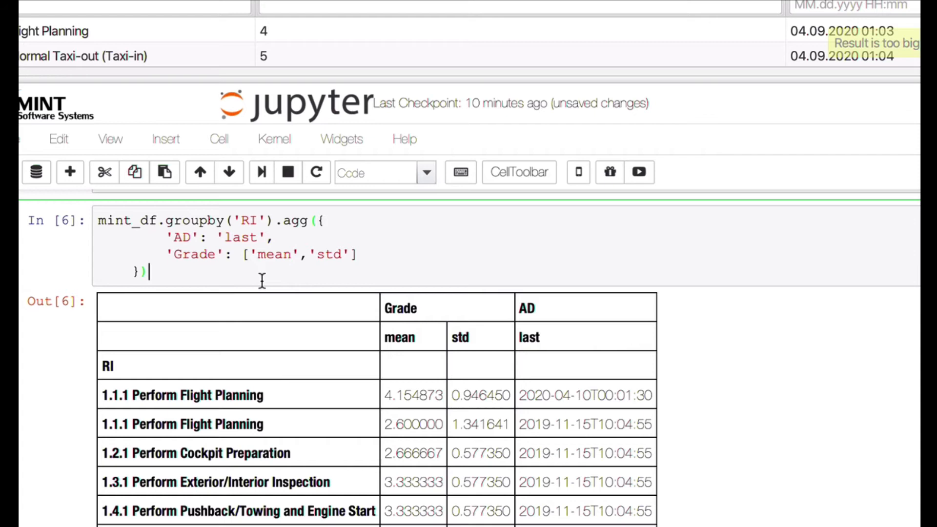
Step: Append .style.highlight_max(color='yellow') to the grouped table code
text(.st)
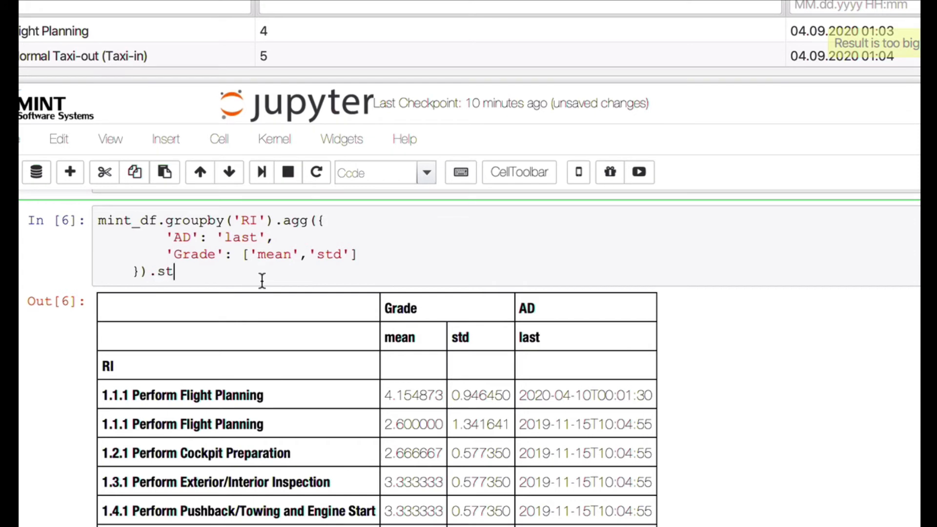
text(yle.h)
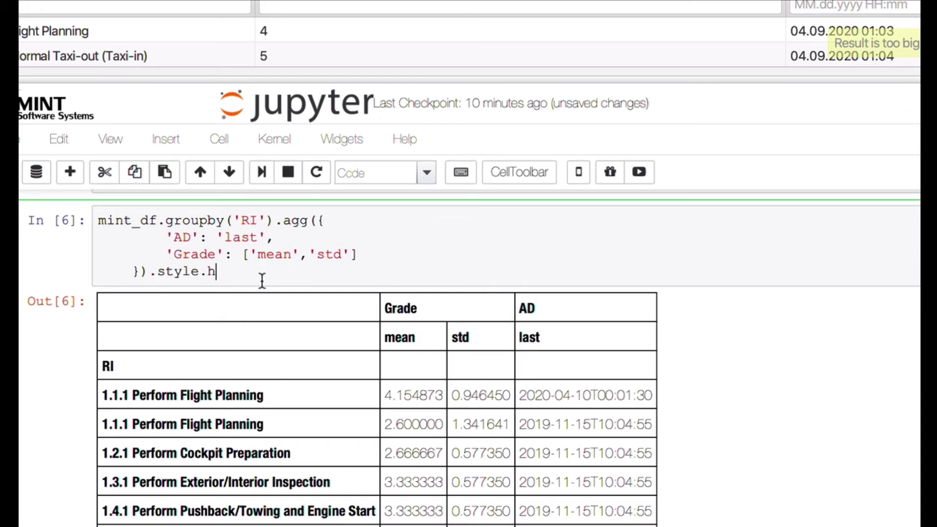
text(ighli)
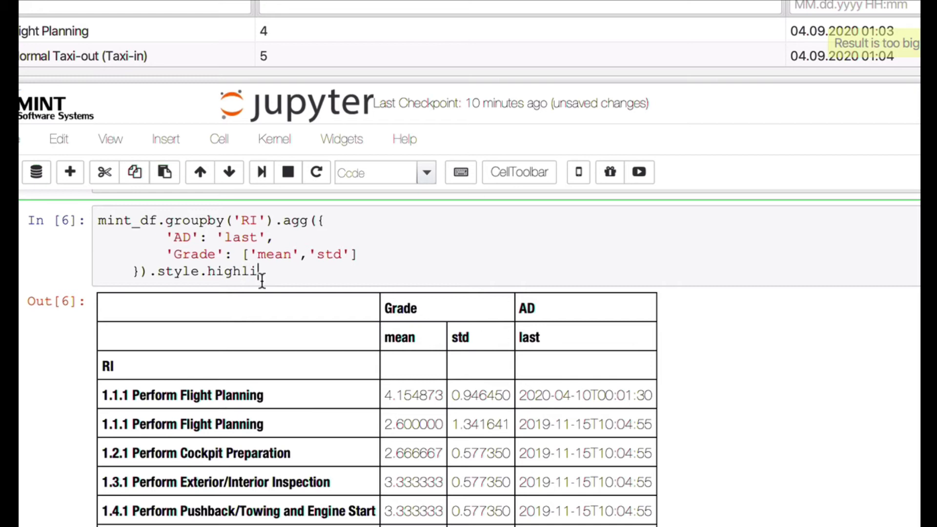
text(ght)
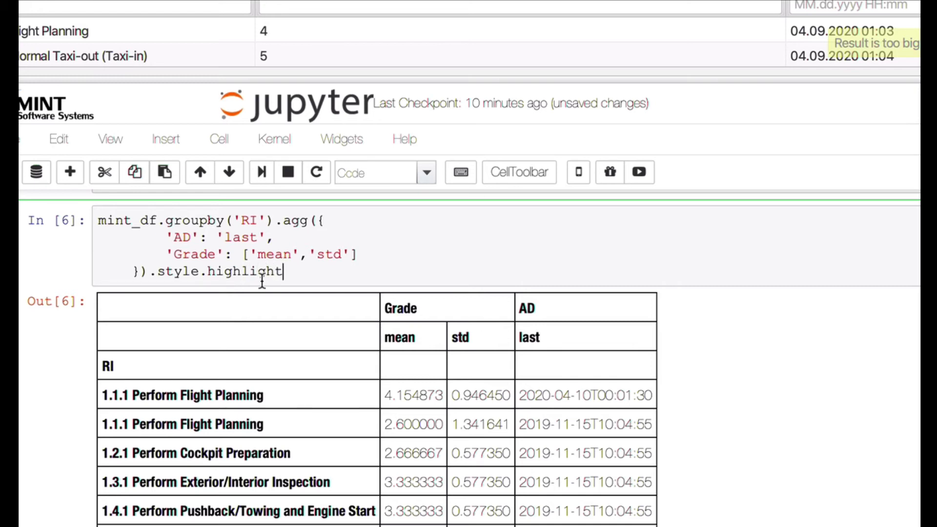
text(_max)
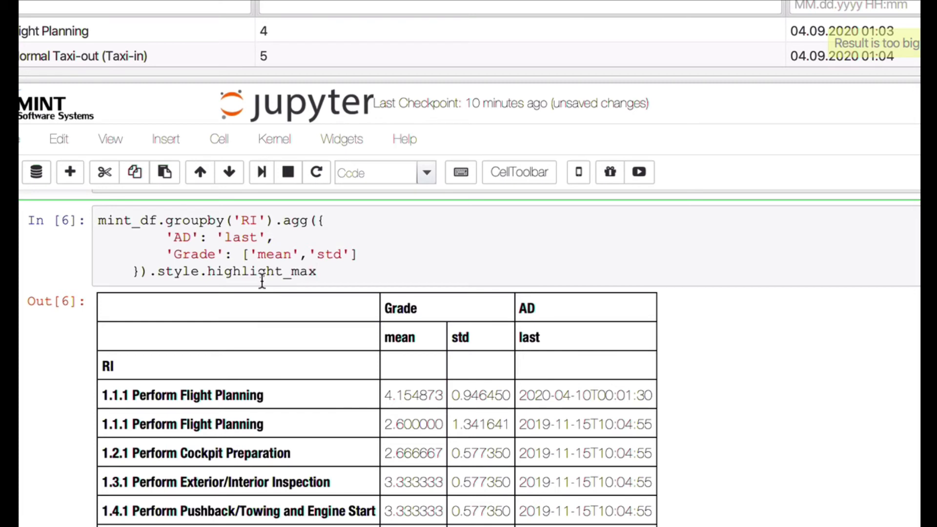
text((colo)
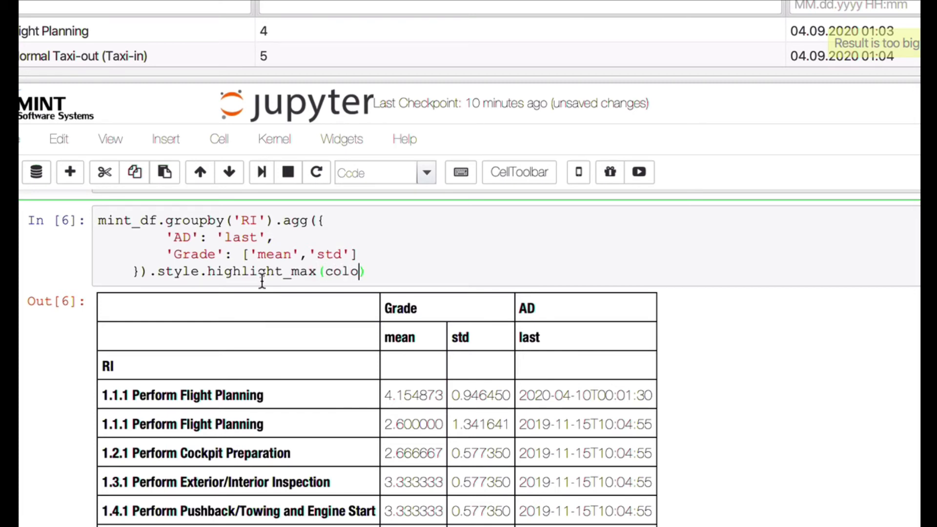
text(r))
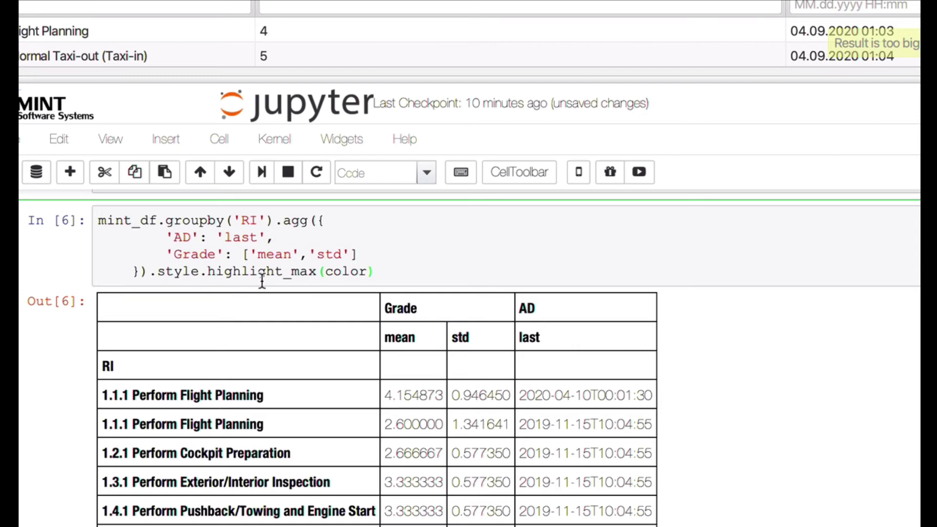
text(='')
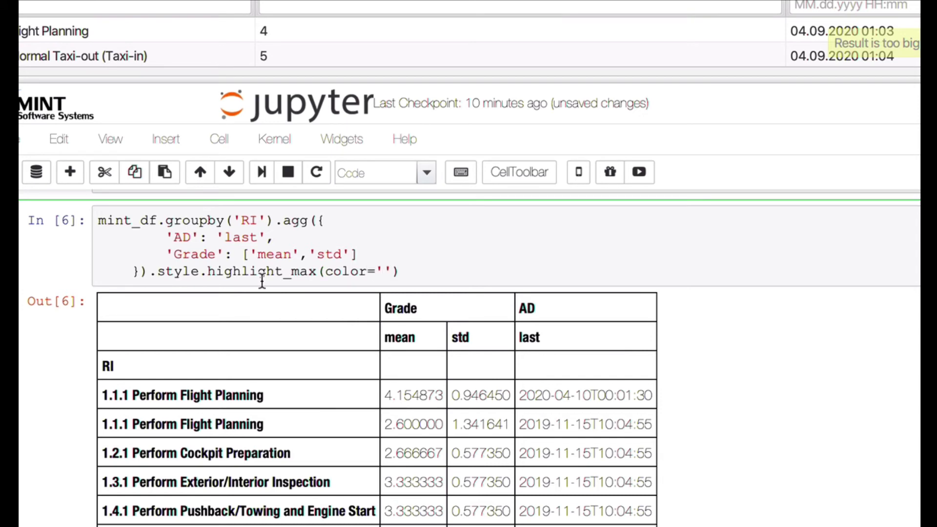
text(yellow)
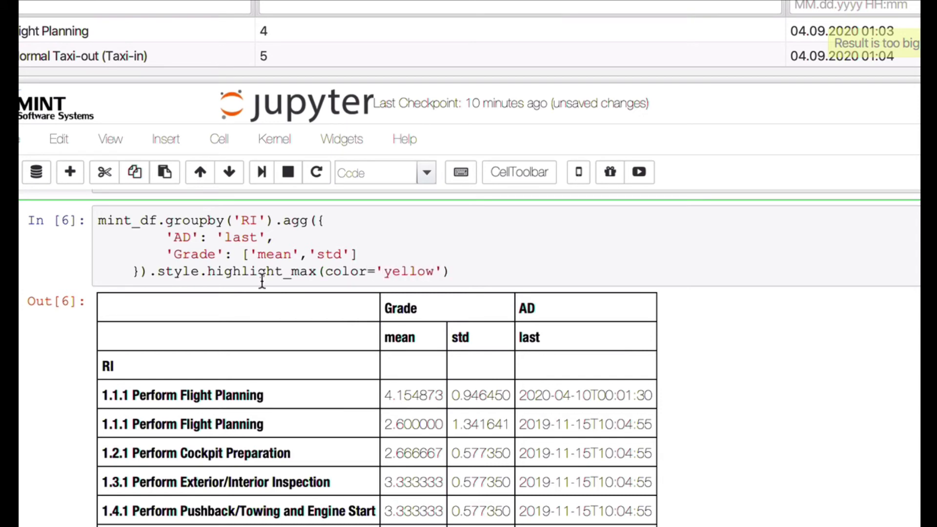
Step: Chain .highlight_min(color='lightblue') so each column's lowest value shows light blue
click(449, 270)
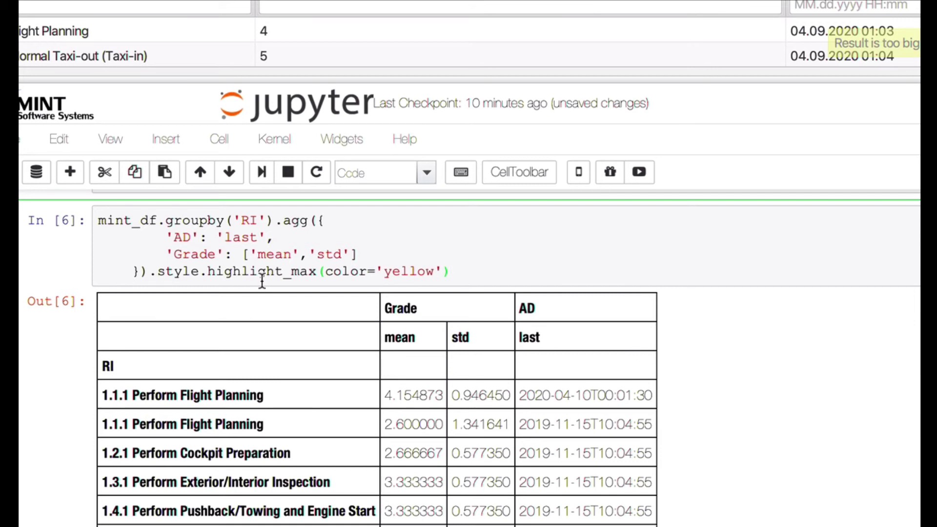
text(.)
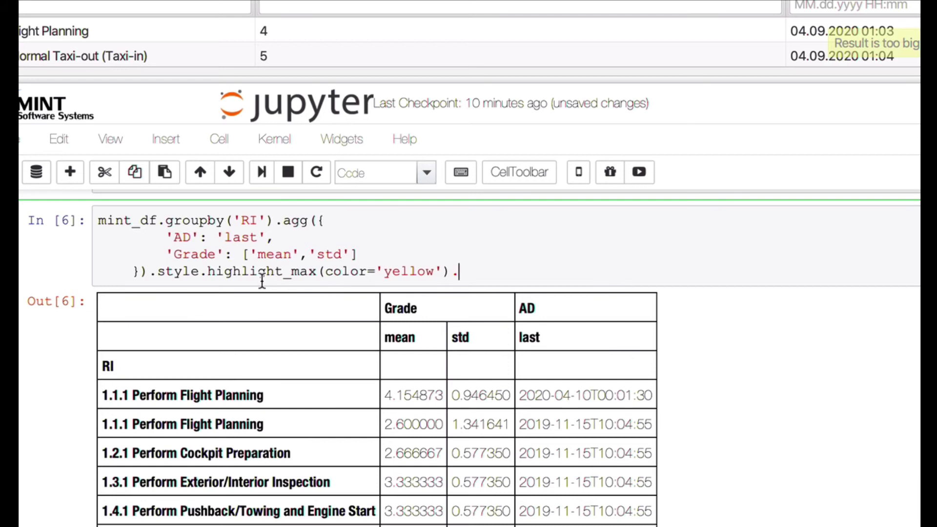
text(hig)
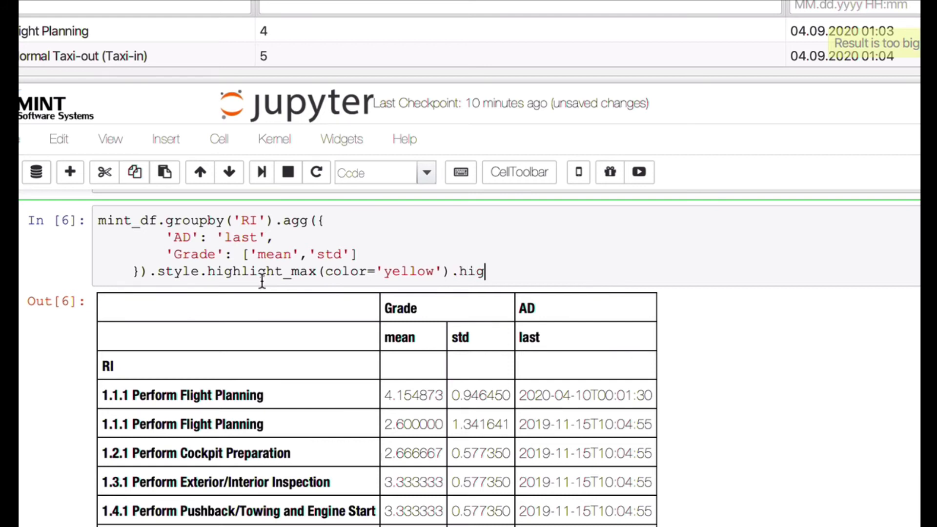
text(light)
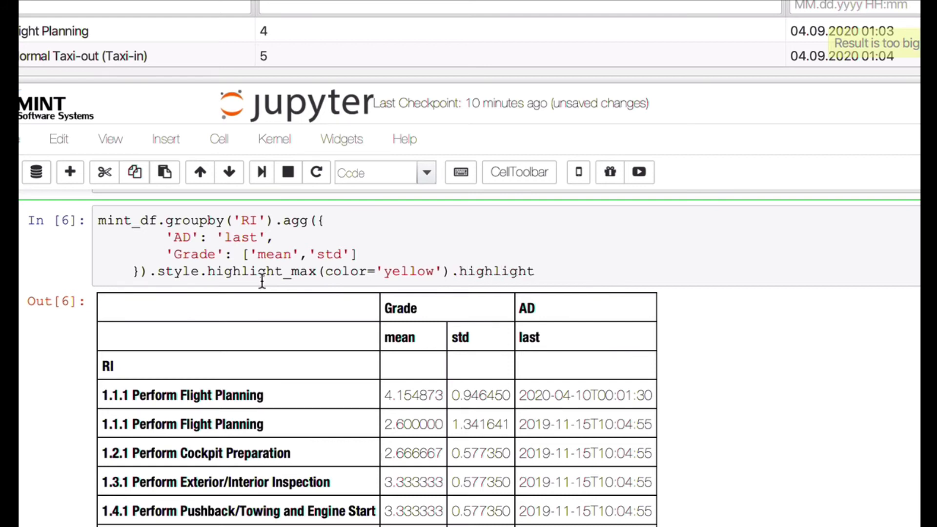
text(_min)
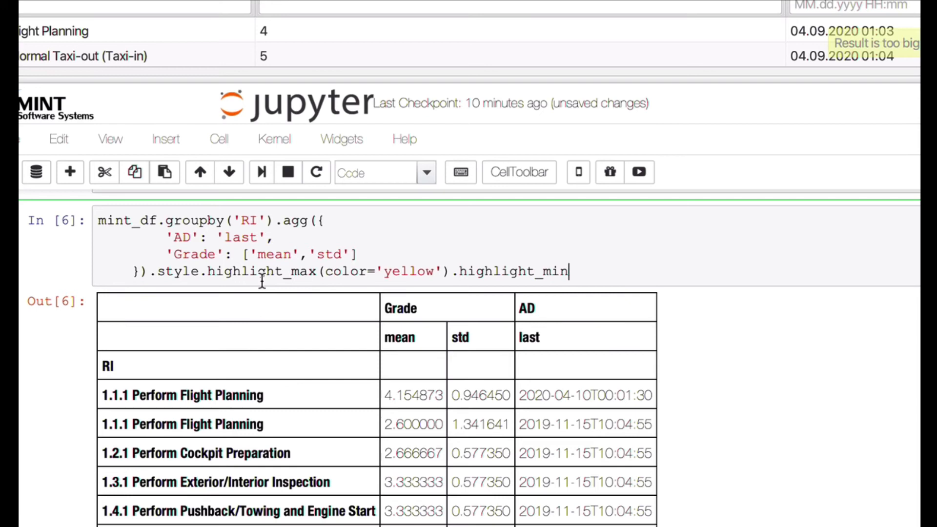
text((color=)
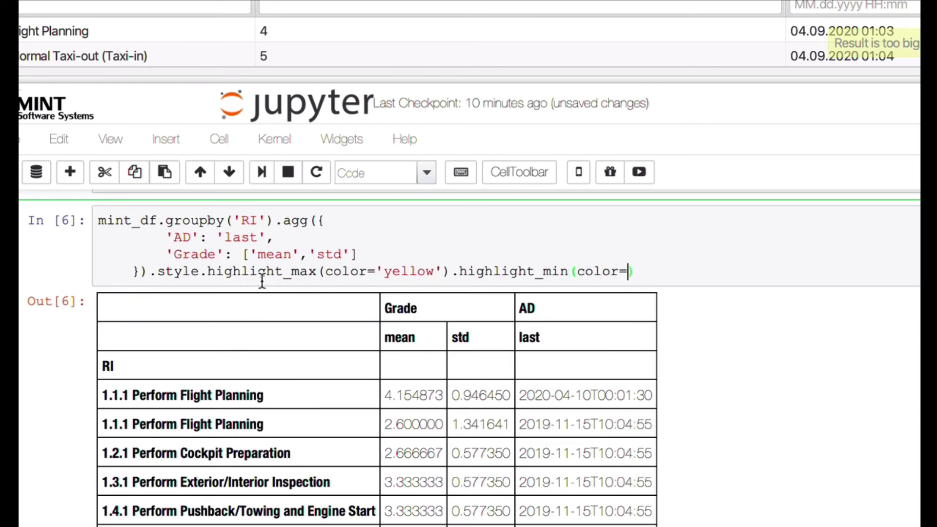
text(light')
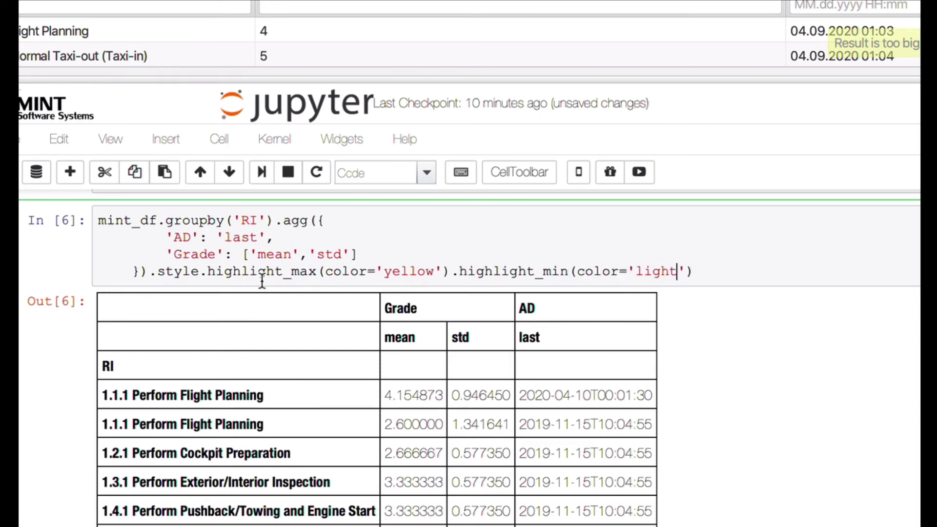
text(b)
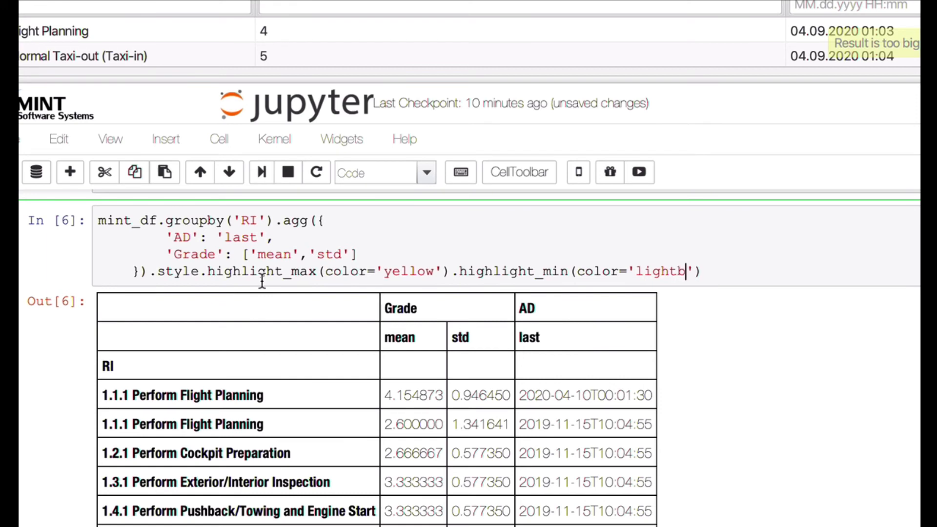
text(ue)
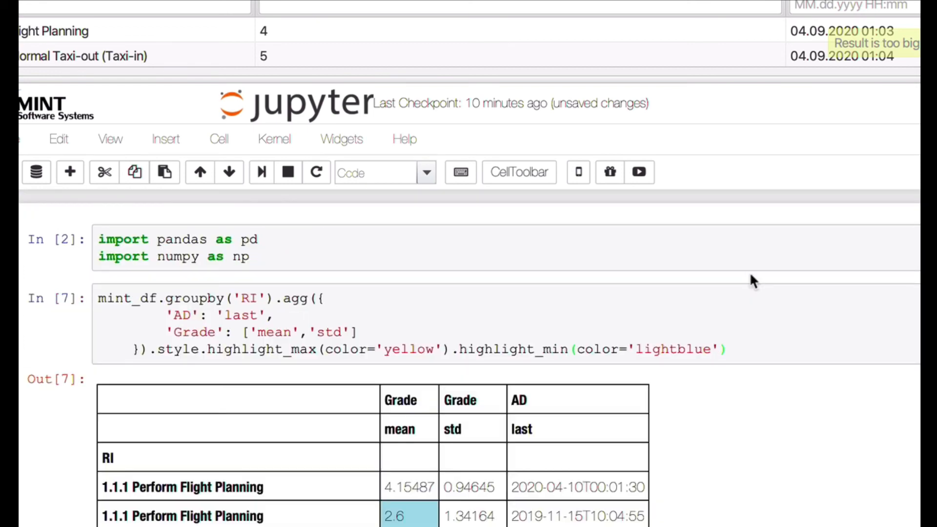
scroll(down, 3)
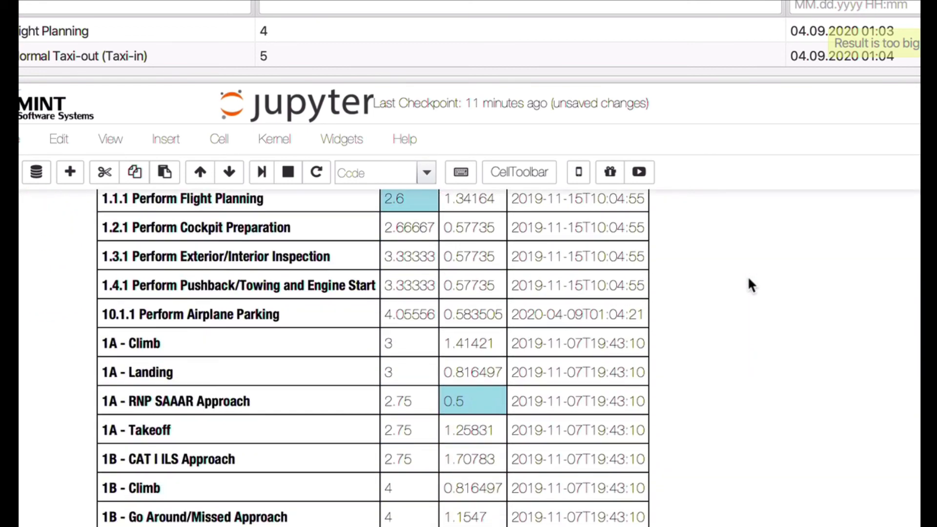
scroll(down, 3)
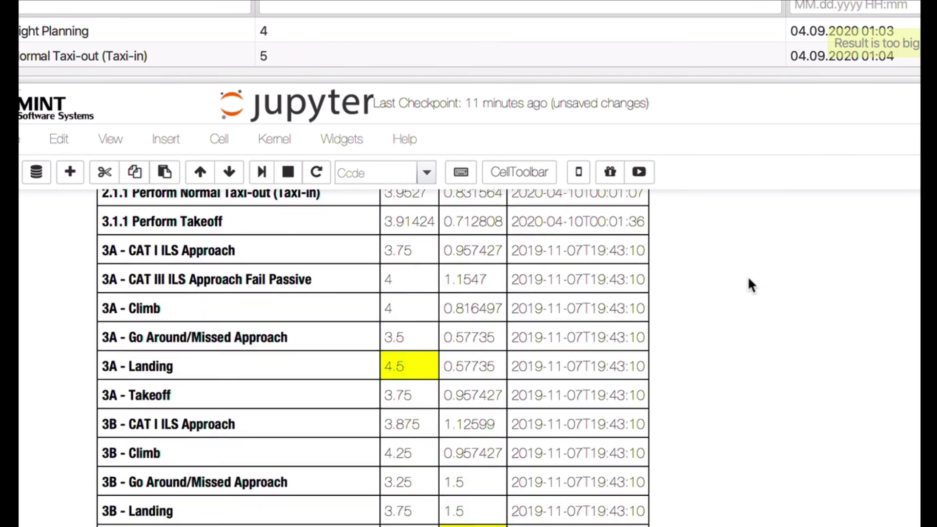
scroll(down, 3)
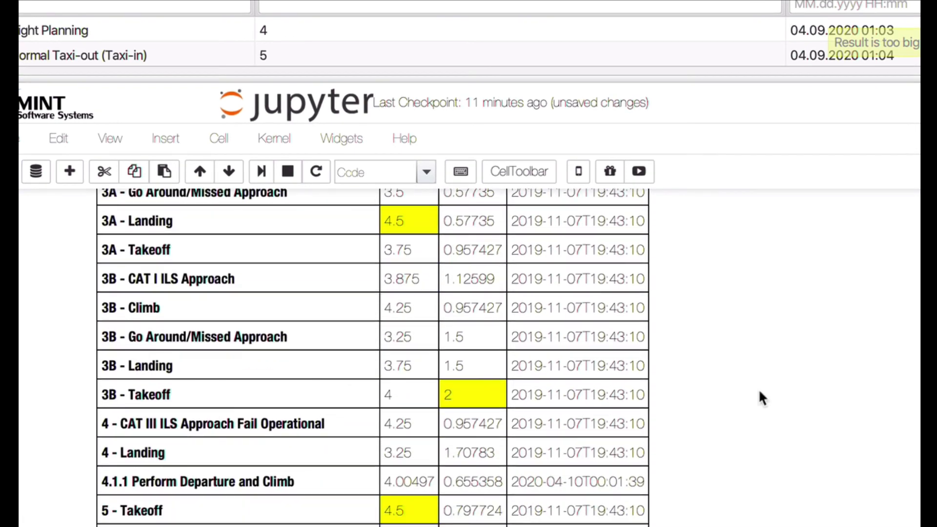
mouse_move(411, 225)
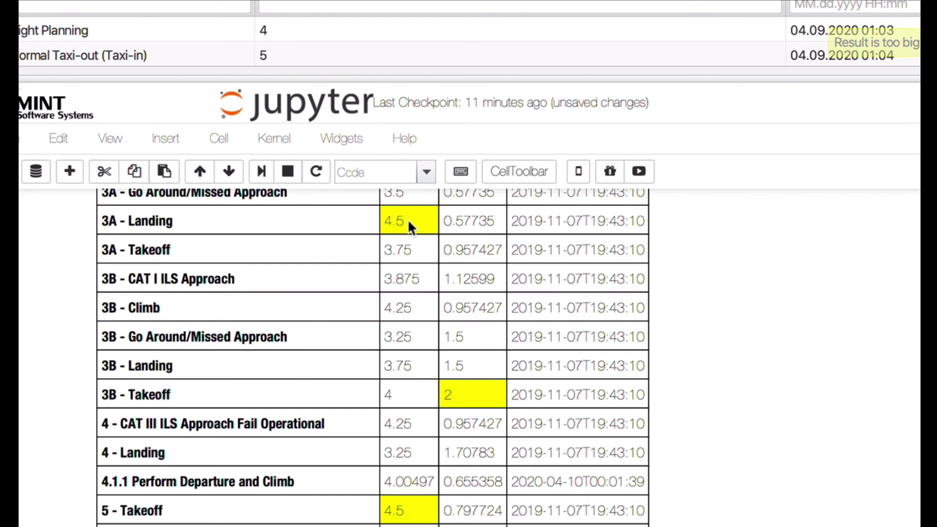
mouse_move(633, 445)
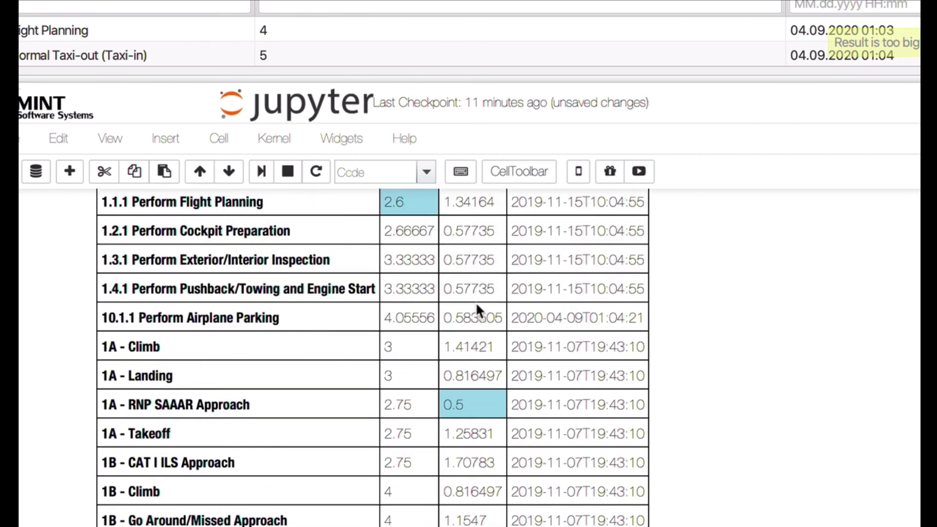
scroll(up, 3)
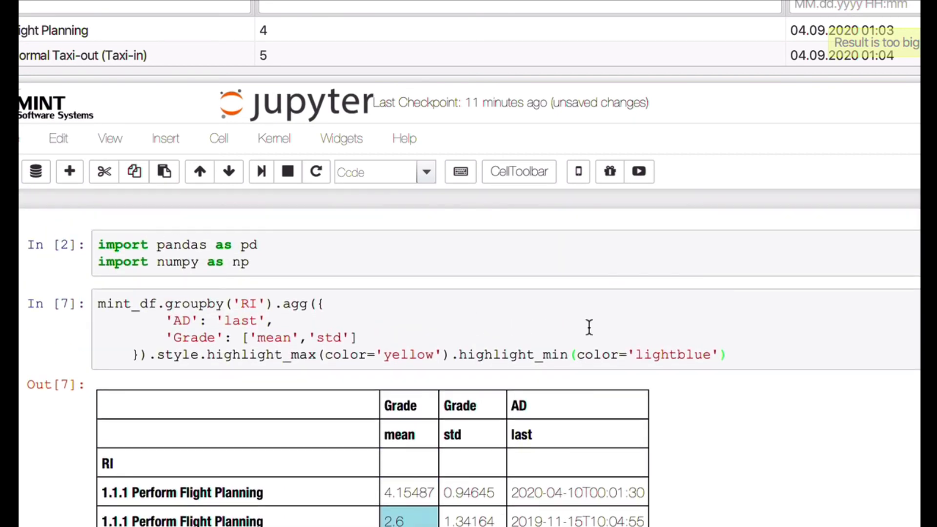
mouse_move(754, 433)
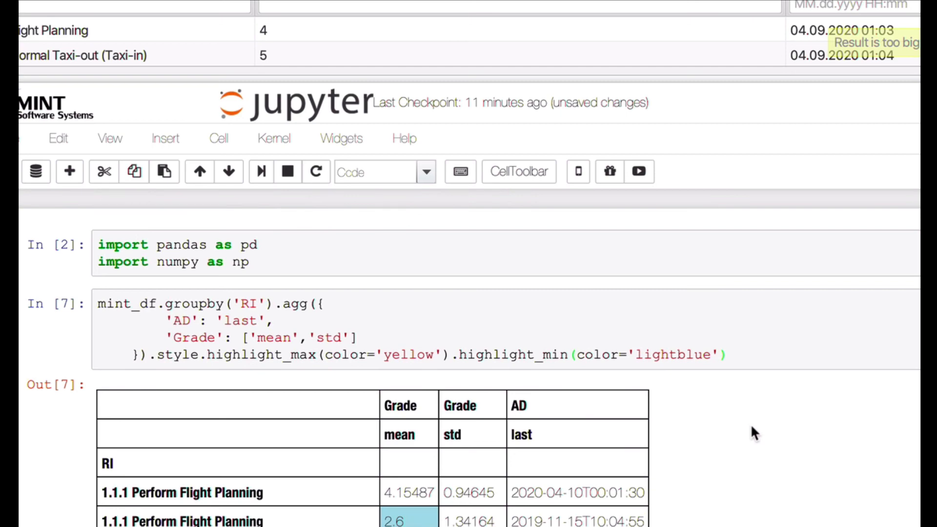